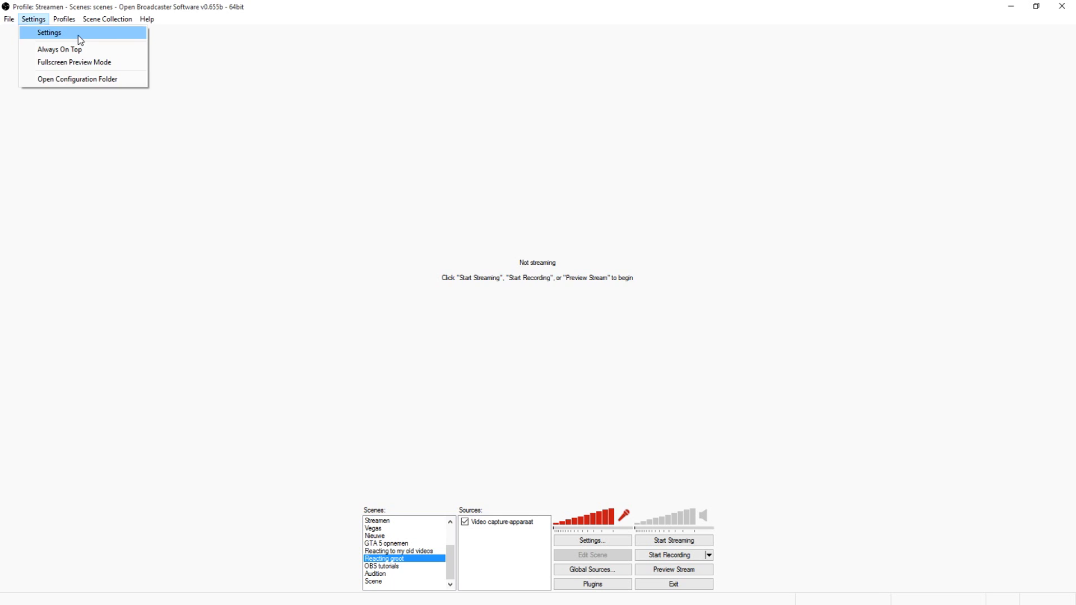
Step: Open the Encoding settings and inspect the 3500 Max Bitrate and Buffer Size fields
{"action": "left_click", "coordinate": [49, 32]}
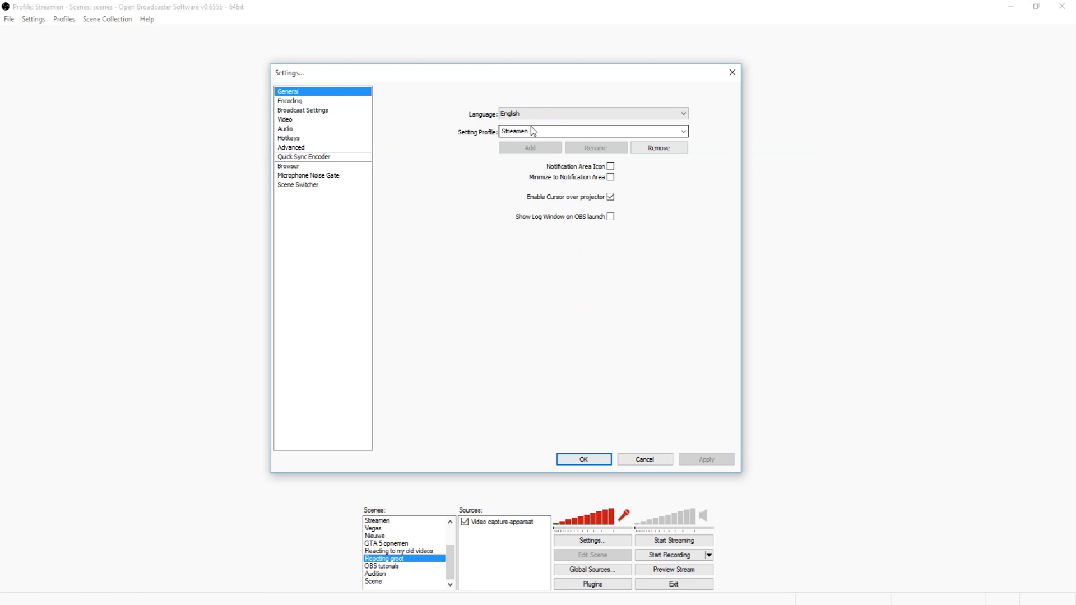
{"action": "left_click", "coordinate": [289, 101]}
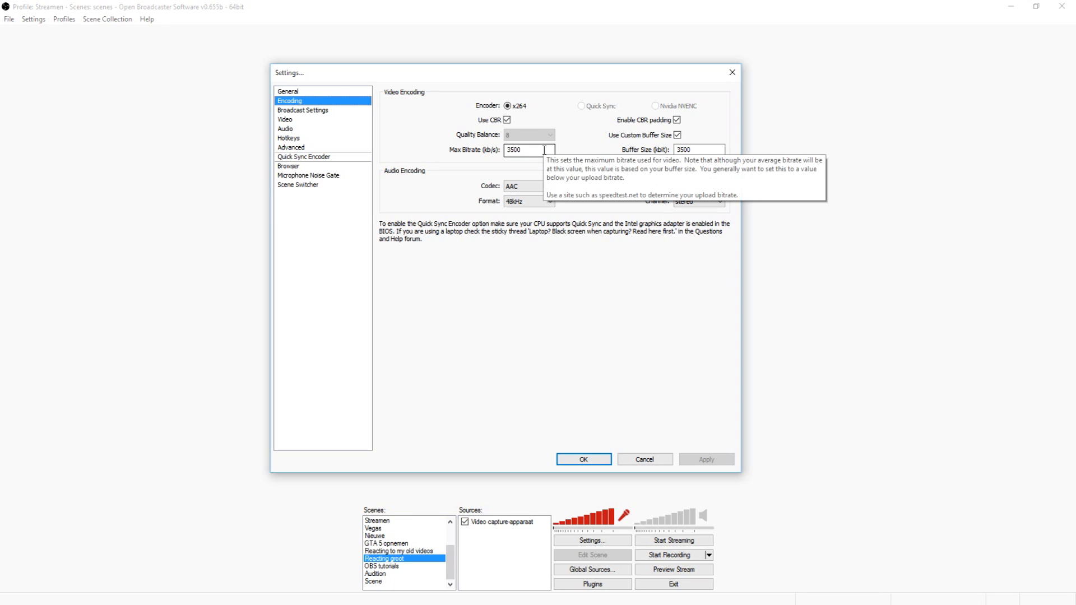
{"action": "mouse_move", "coordinate": [574, 163]}
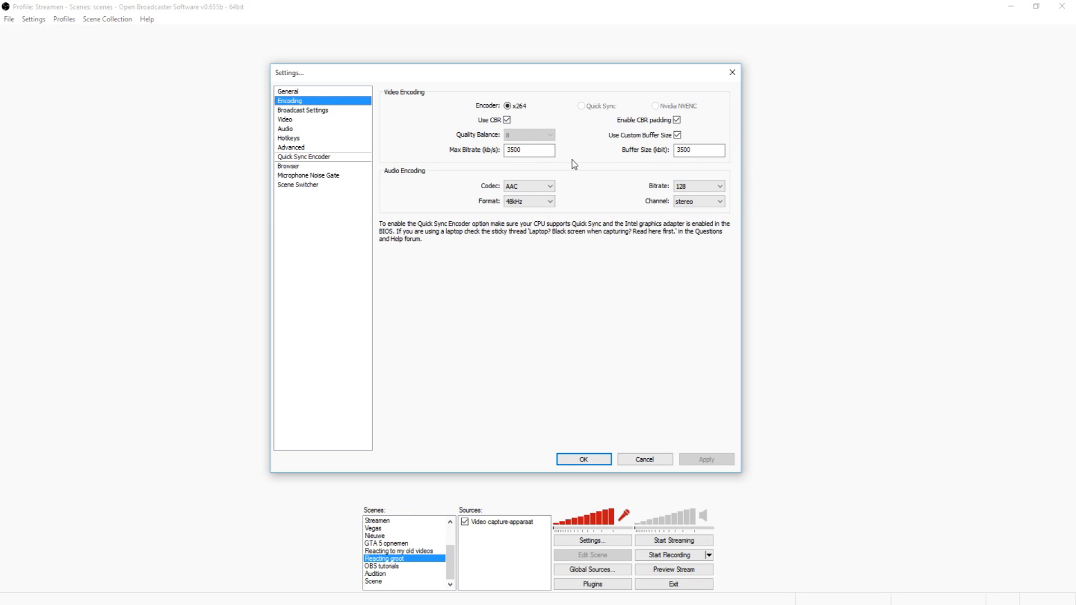
{"action": "left_click", "coordinate": [529, 150]}
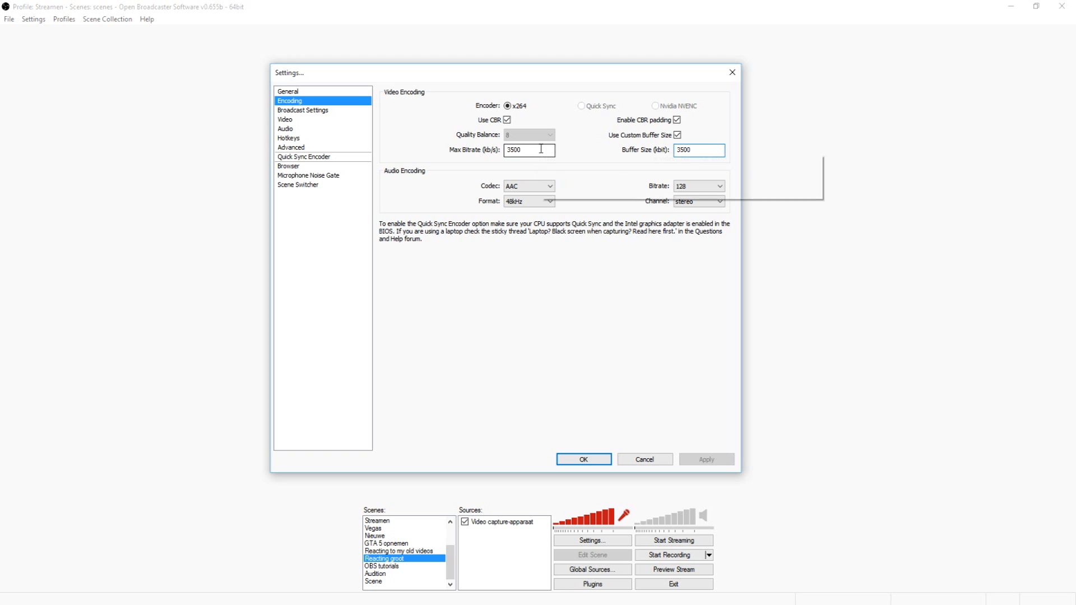
{"action": "triple_click", "coordinate": [697, 149]}
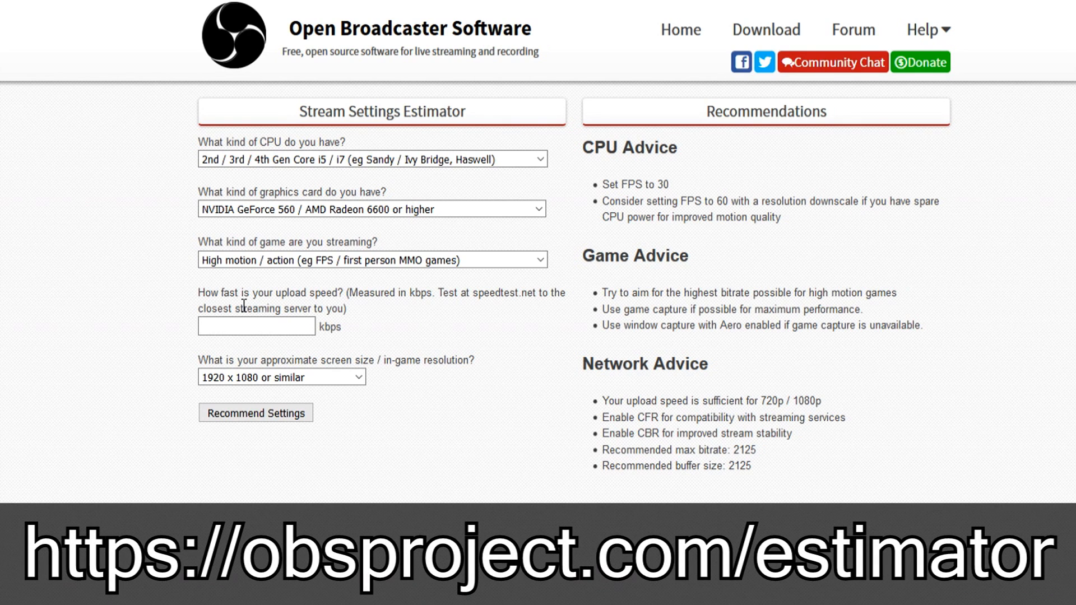
{"action": "mouse_move", "coordinate": [294, 287]}
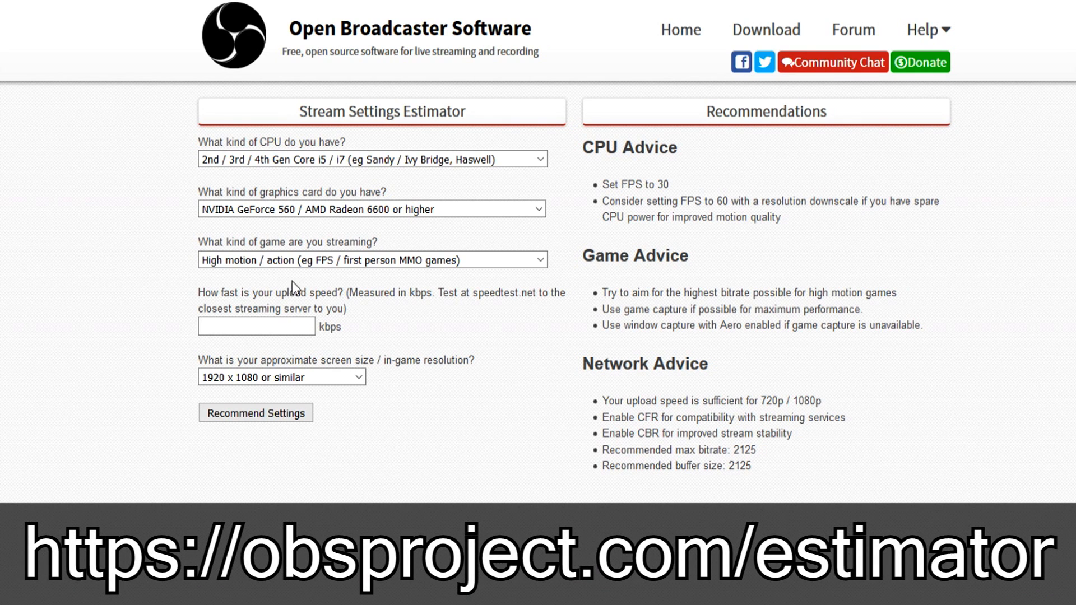
Step: Enter 4000 kbps upload speed in the estimator and review the game motion types
{"action": "type", "text": "31"}
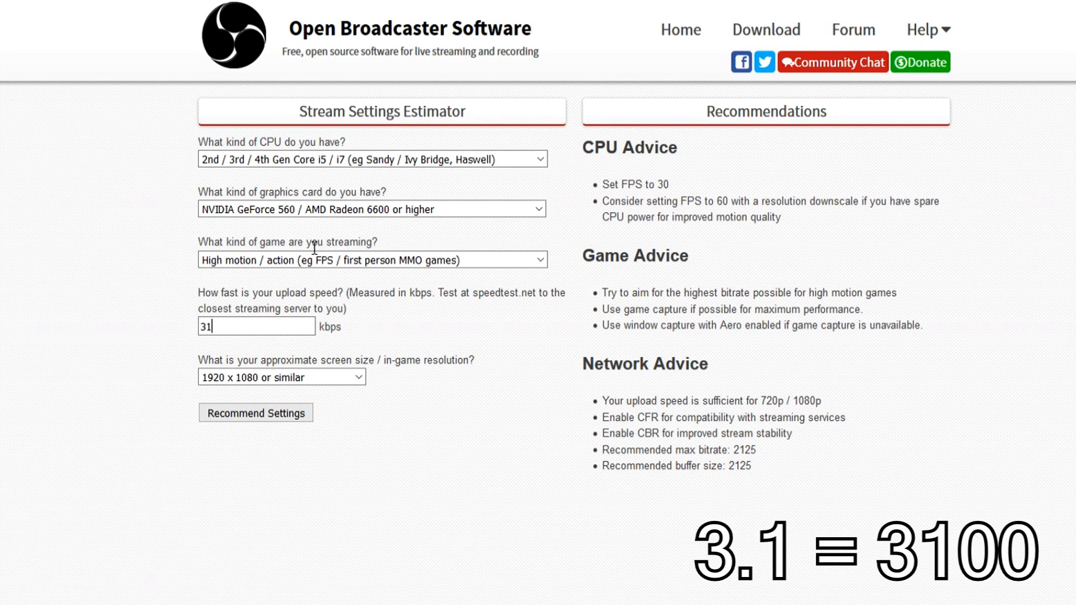
{"action": "type", "text": "00"}
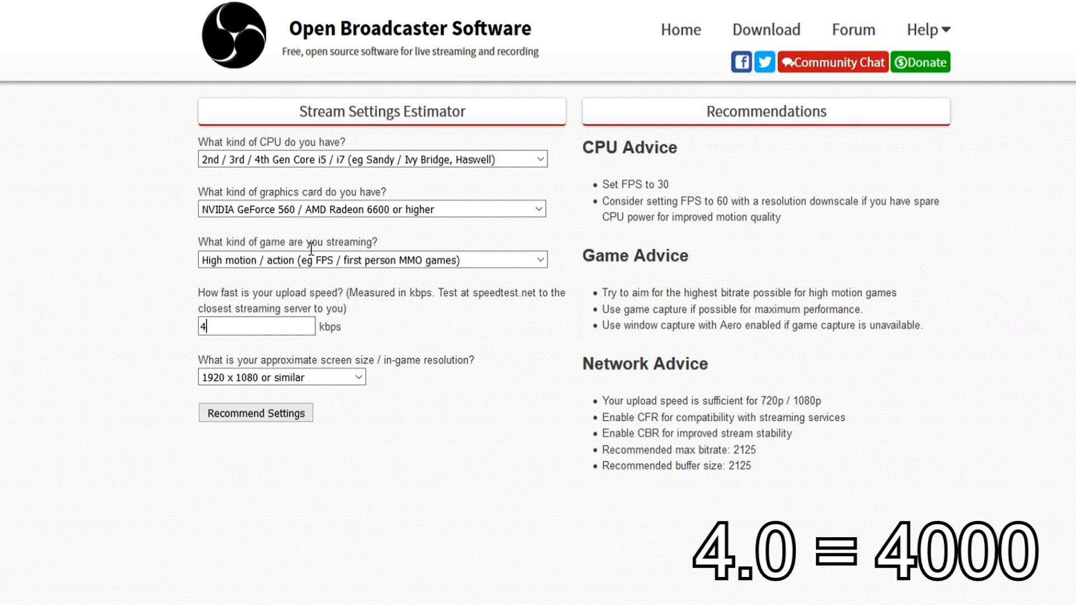
{"action": "type", "text": "000"}
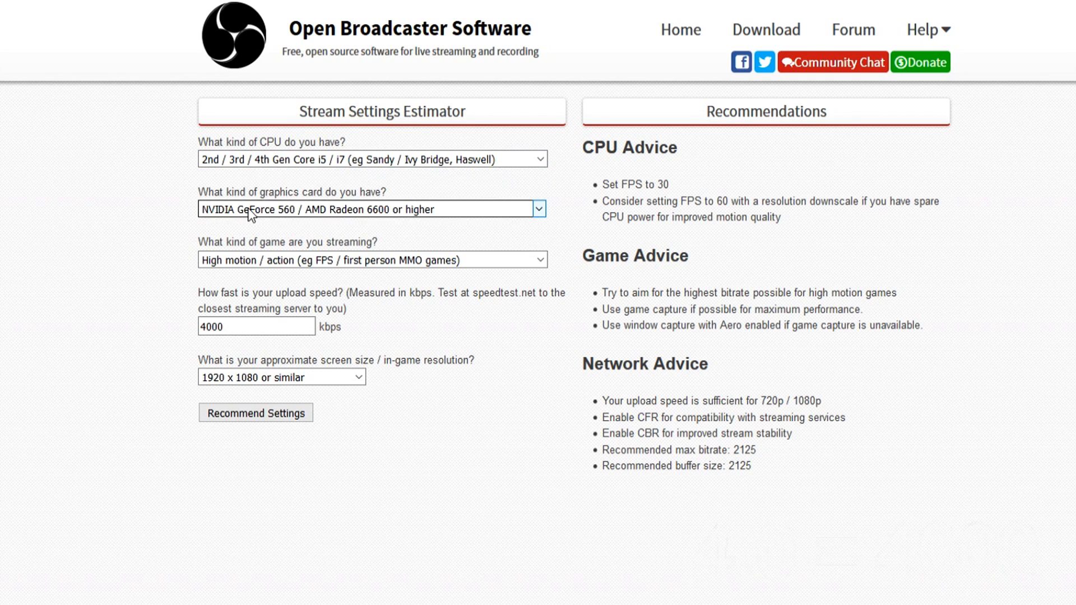
{"action": "left_click", "coordinate": [371, 259]}
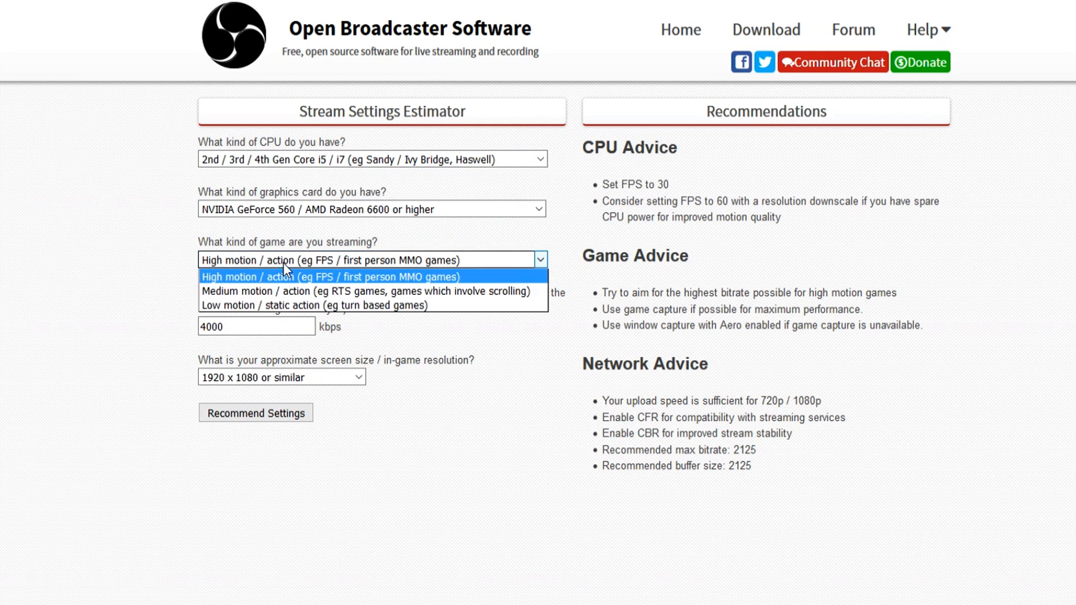
{"action": "mouse_move", "coordinate": [279, 305]}
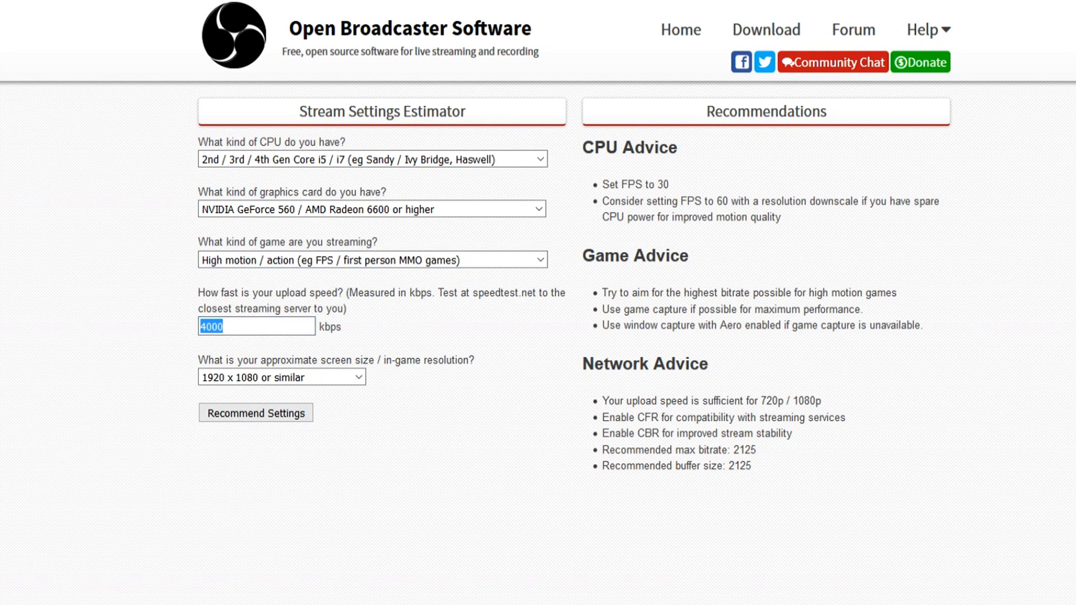
{"action": "left_click", "coordinate": [255, 413]}
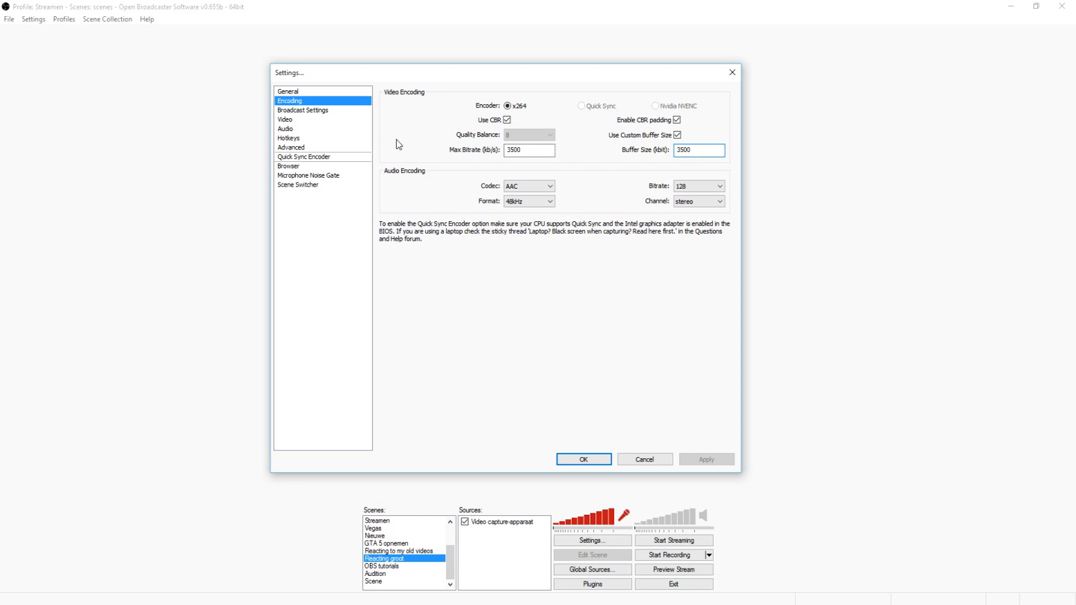
Step: In Broadcast Settings, keep Live Stream mode and select Youtube as the streaming service
{"action": "left_click", "coordinate": [303, 110]}
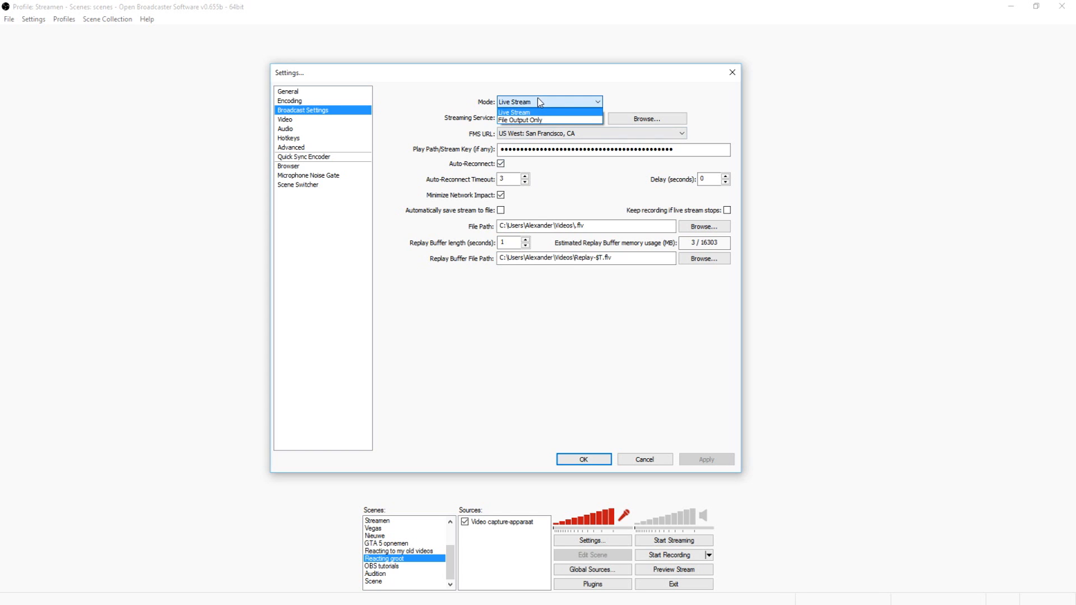
{"action": "left_click", "coordinate": [513, 112]}
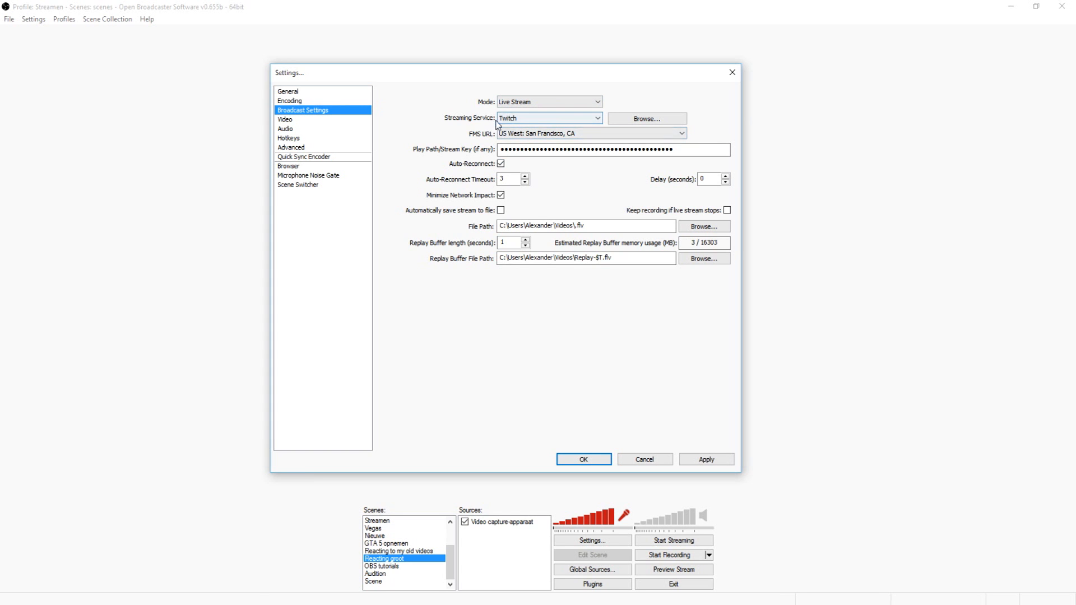
{"action": "left_click", "coordinate": [548, 117]}
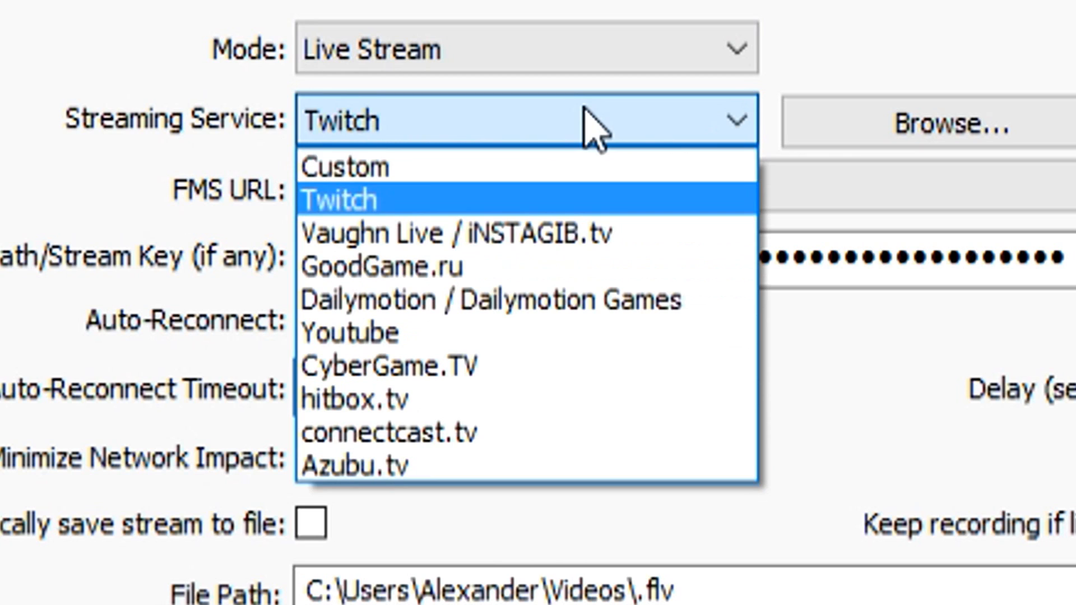
{"action": "left_click", "coordinate": [349, 332]}
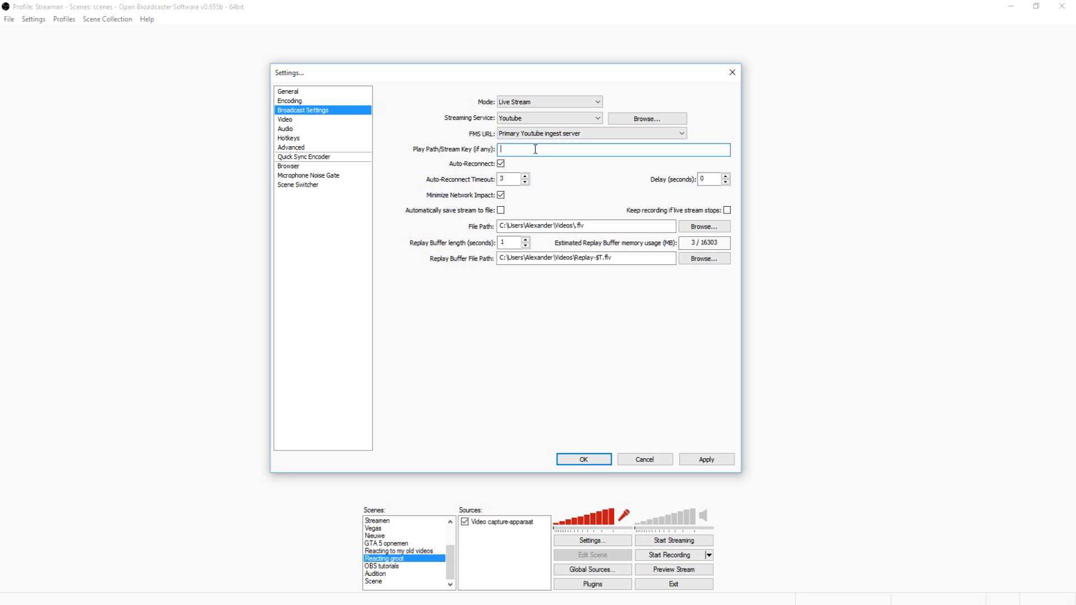
{"action": "mouse_move", "coordinate": [214, 602]}
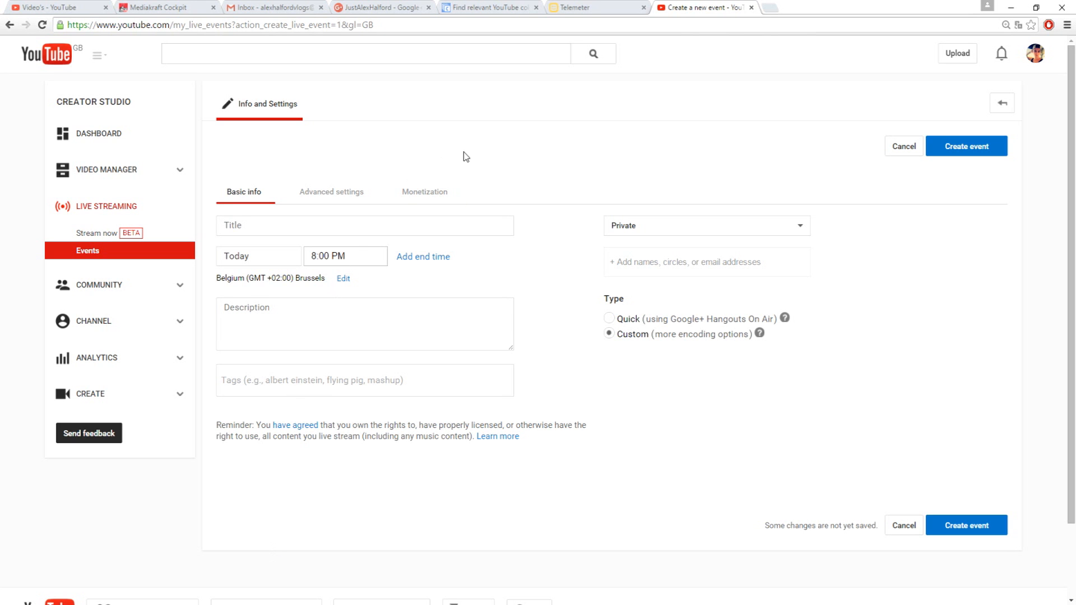
Step: Title the live event 'Test', set a 12:00 AM start, and keep it Private
{"action": "left_click", "coordinate": [364, 226]}
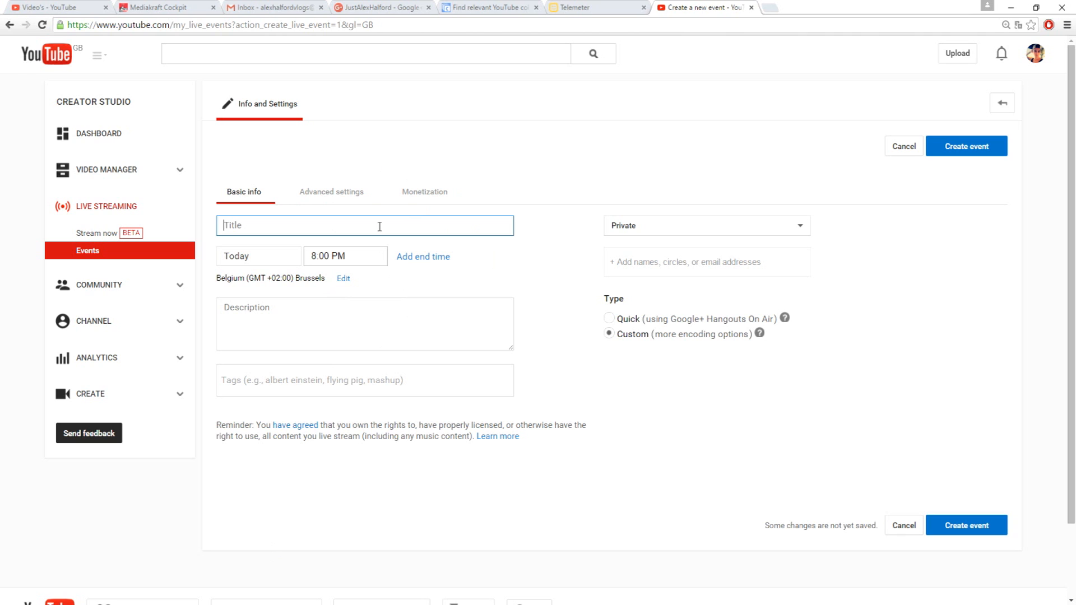
{"action": "type", "text": "T"}
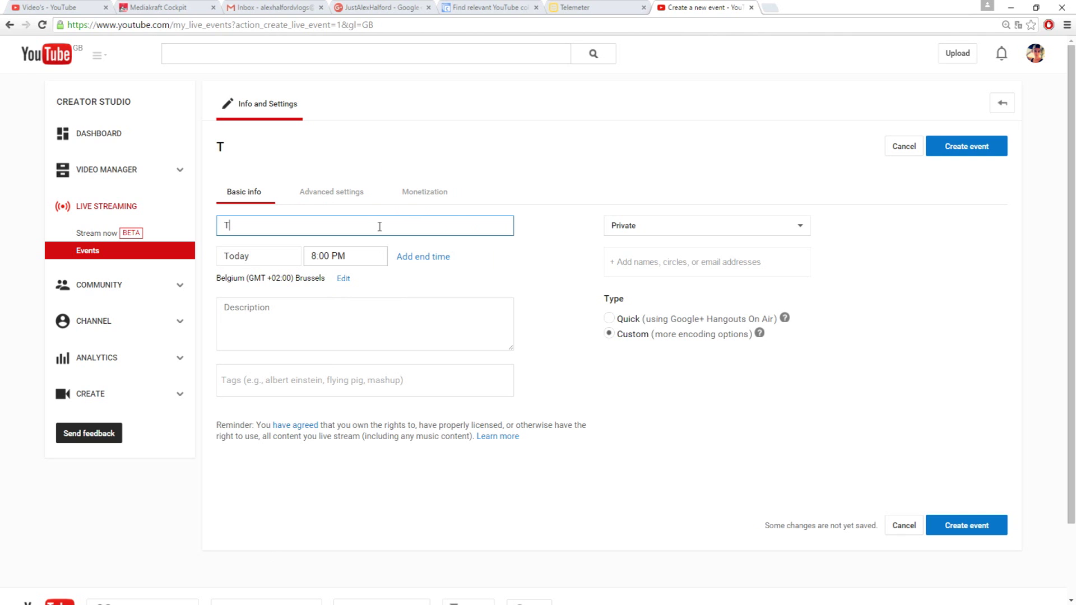
{"action": "type", "text": "est"}
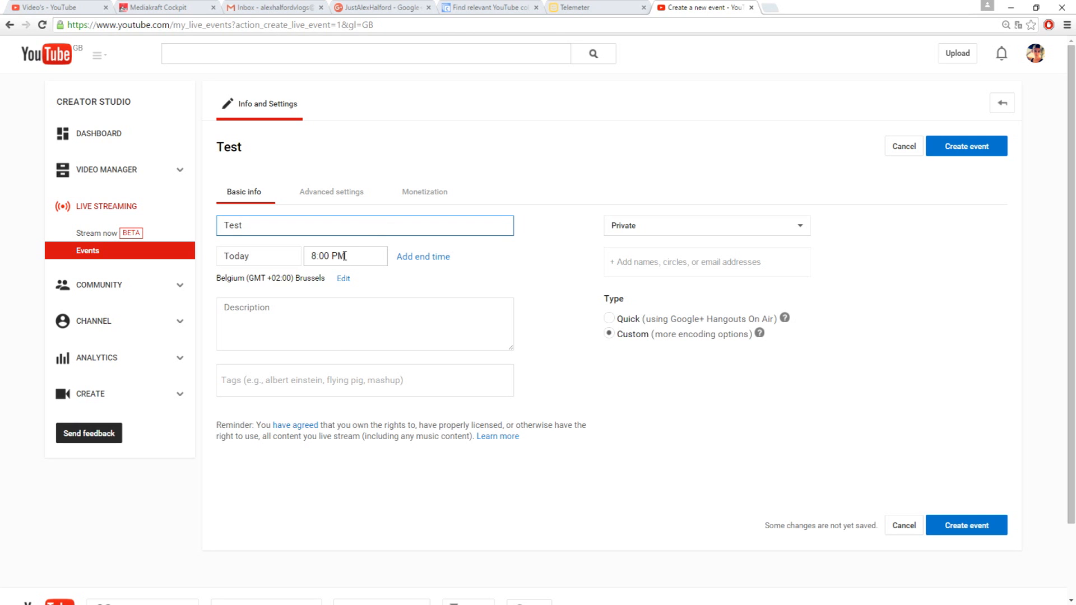
{"action": "left_click", "coordinate": [346, 256]}
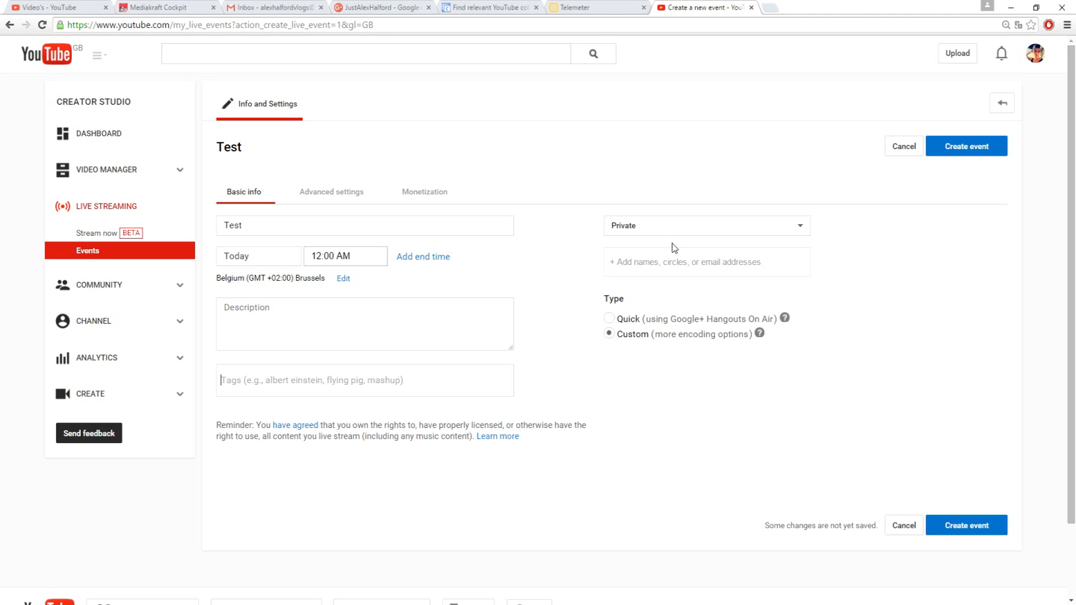
{"action": "left_click", "coordinate": [705, 225]}
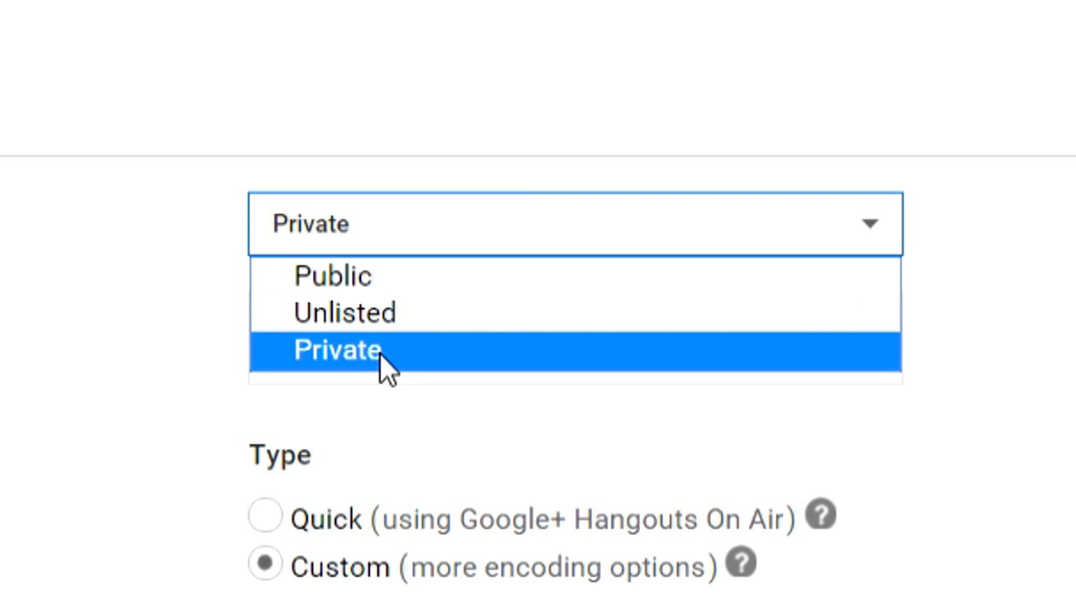
{"action": "left_click", "coordinate": [335, 349]}
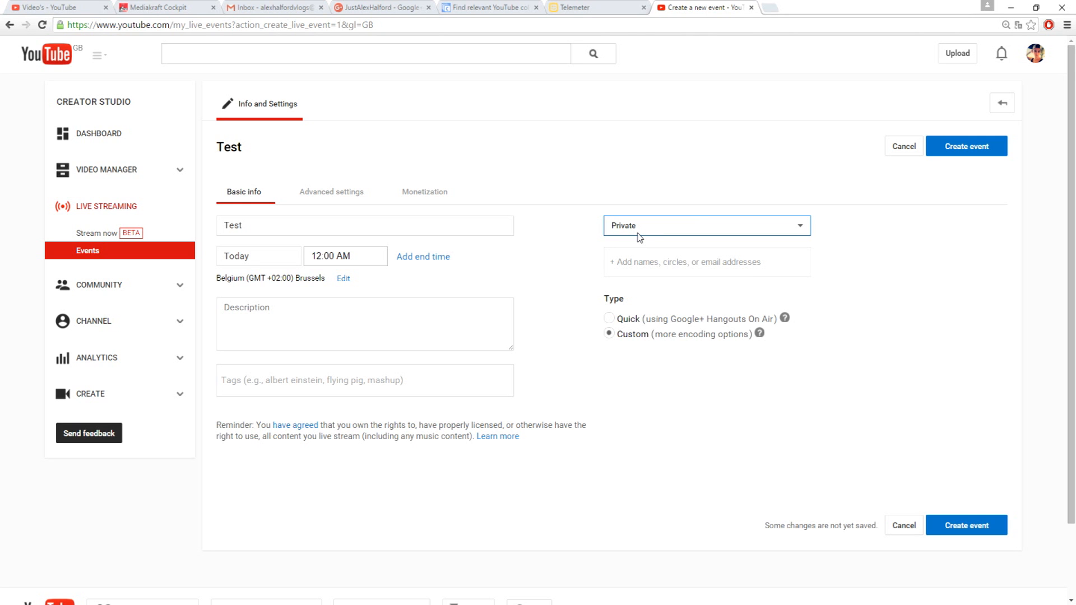
{"action": "left_click", "coordinate": [331, 192]}
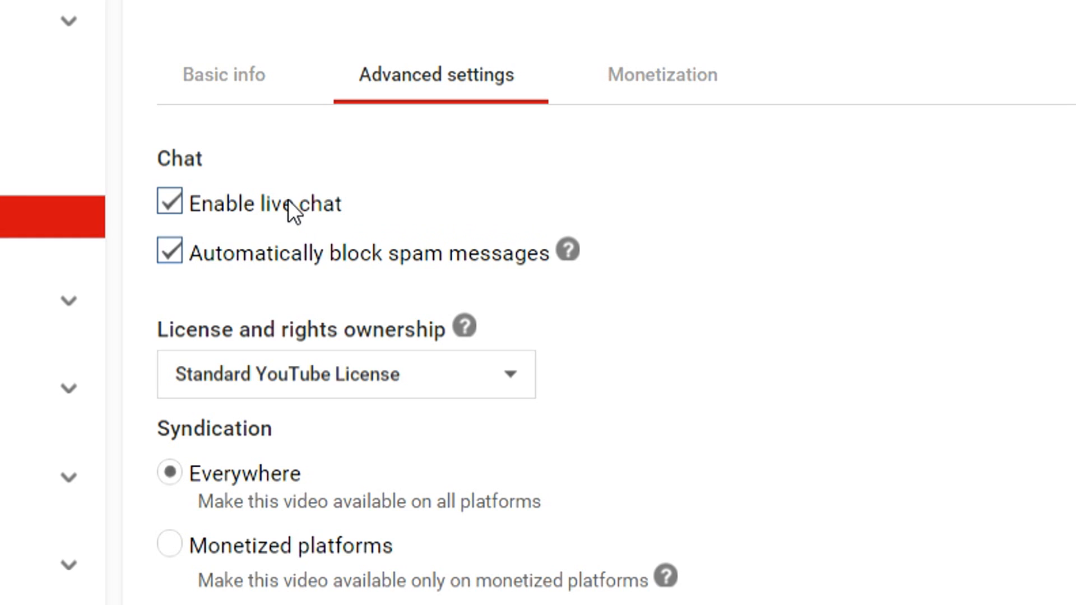
Step: Toggle live chat and review the Test event's advanced settings
{"action": "left_click", "coordinate": [169, 203]}
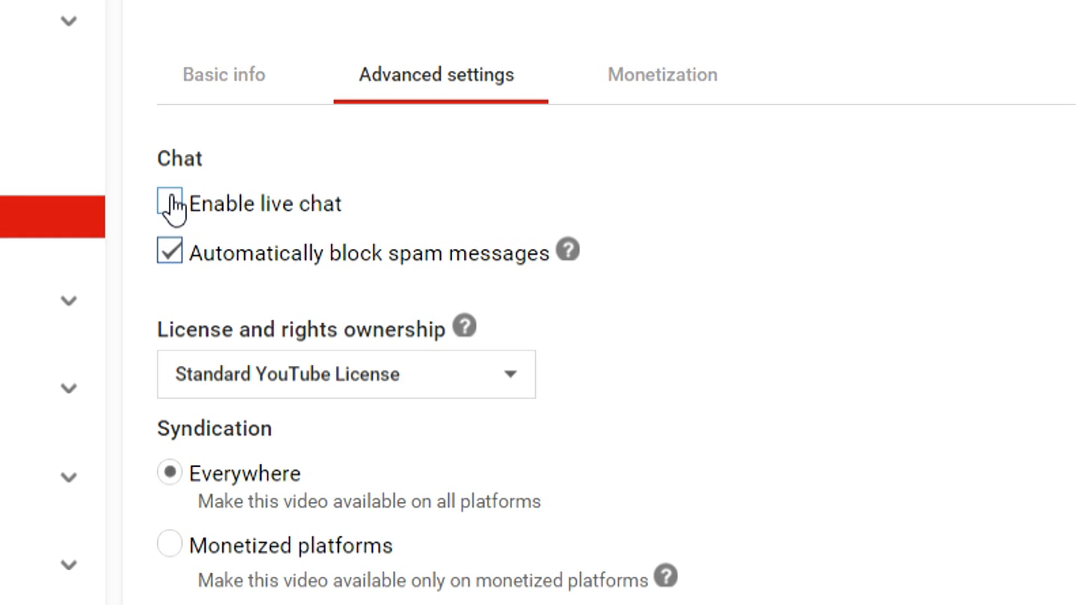
{"action": "scroll", "scroll_direction": "down", "scroll_amount": 3}
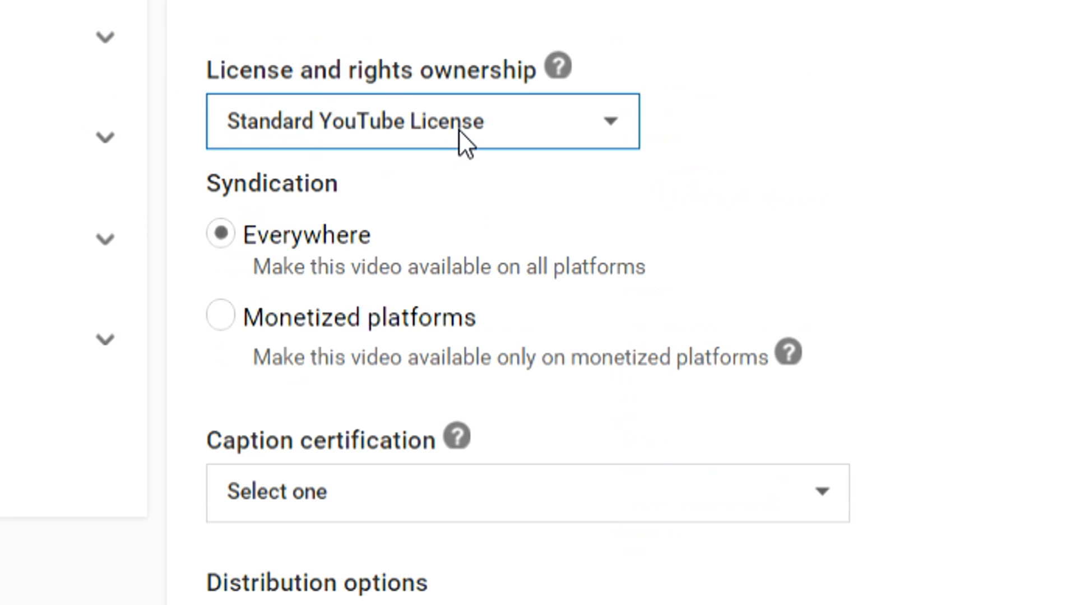
{"action": "key", "text": "ctrl+minus"}
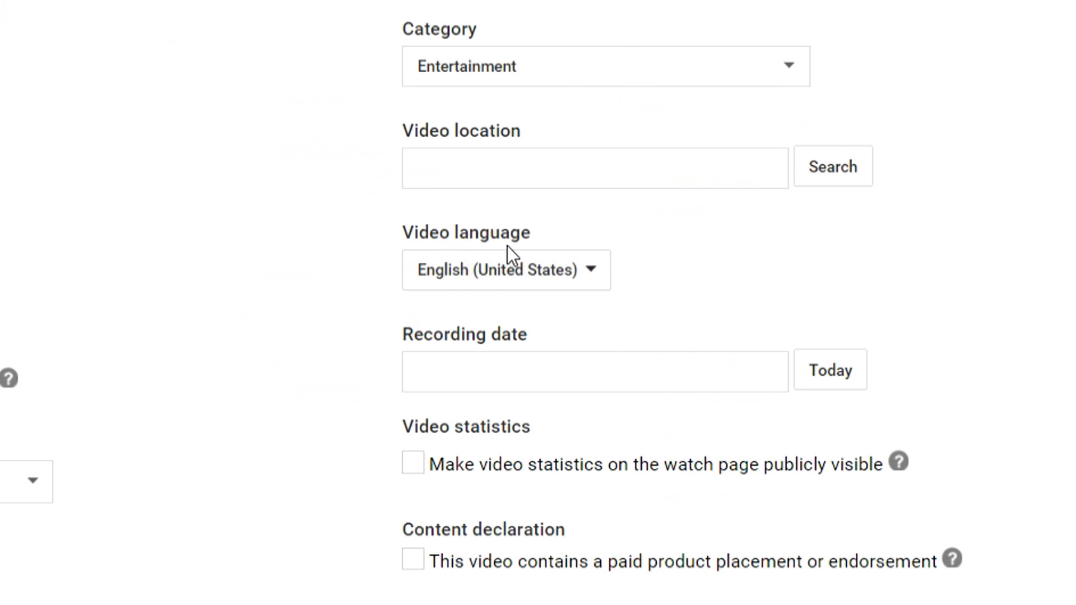
{"action": "double_click", "coordinate": [465, 233]}
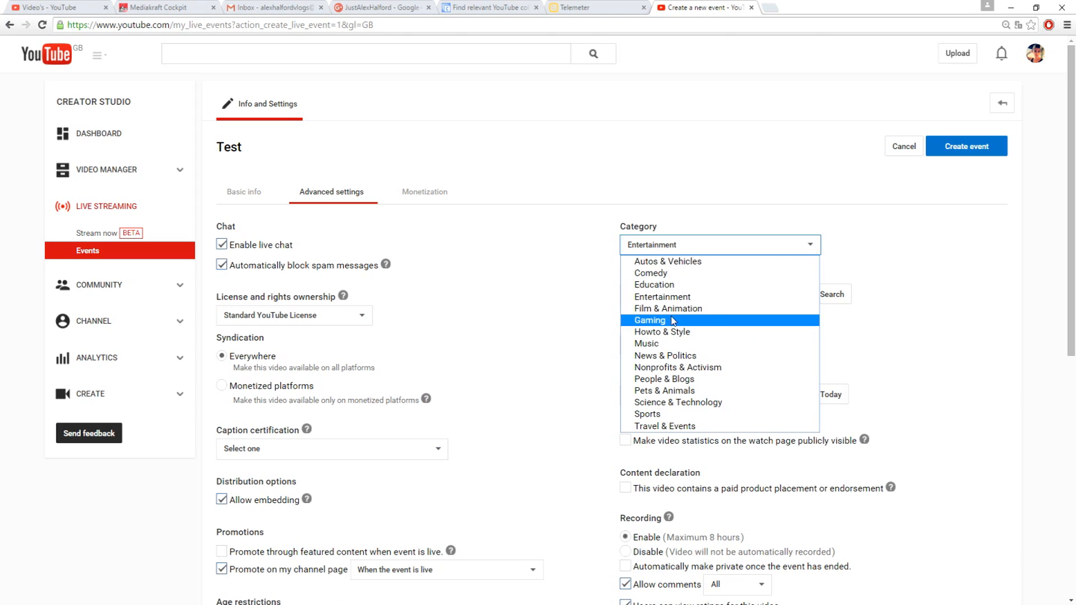
{"action": "mouse_move", "coordinate": [609, 295]}
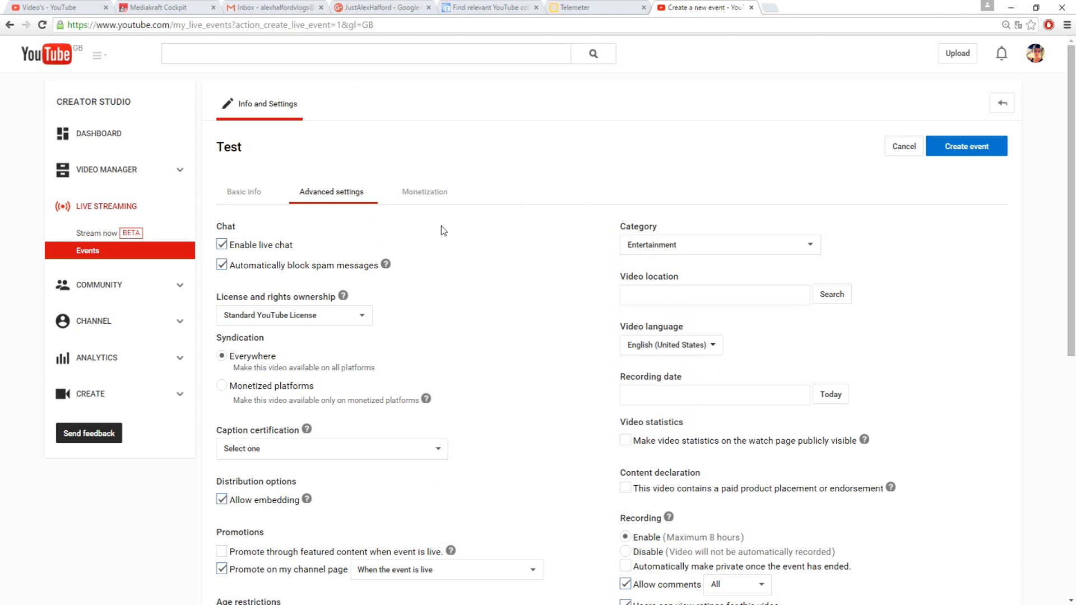
Step: Review the monetization ad formats and the long non-skippable ads help
{"action": "left_click", "coordinate": [425, 192]}
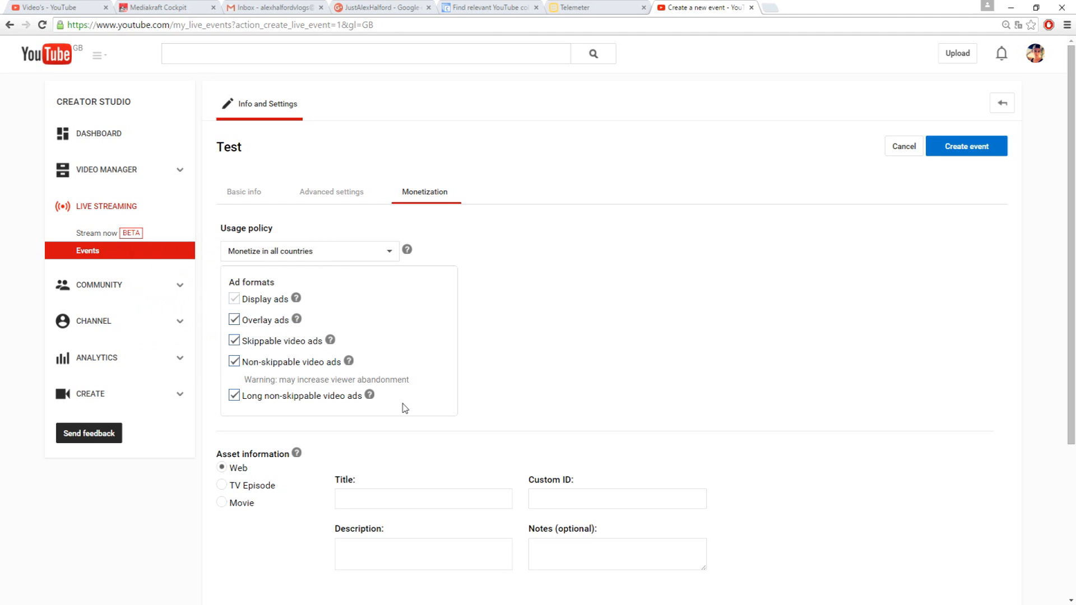
{"action": "left_click", "coordinate": [370, 395]}
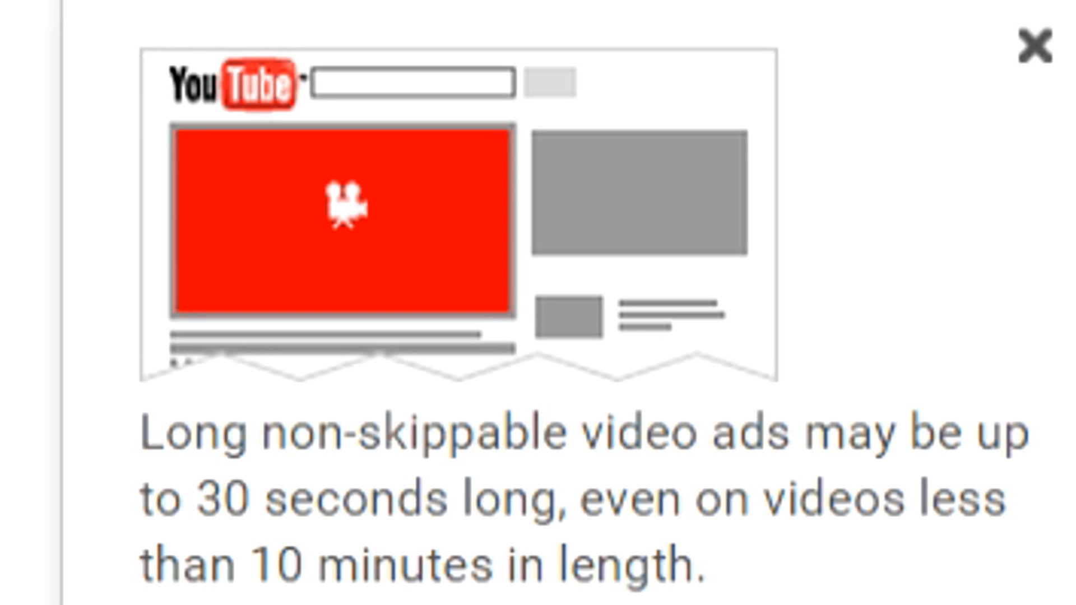
{"action": "left_click", "coordinate": [1020, 45]}
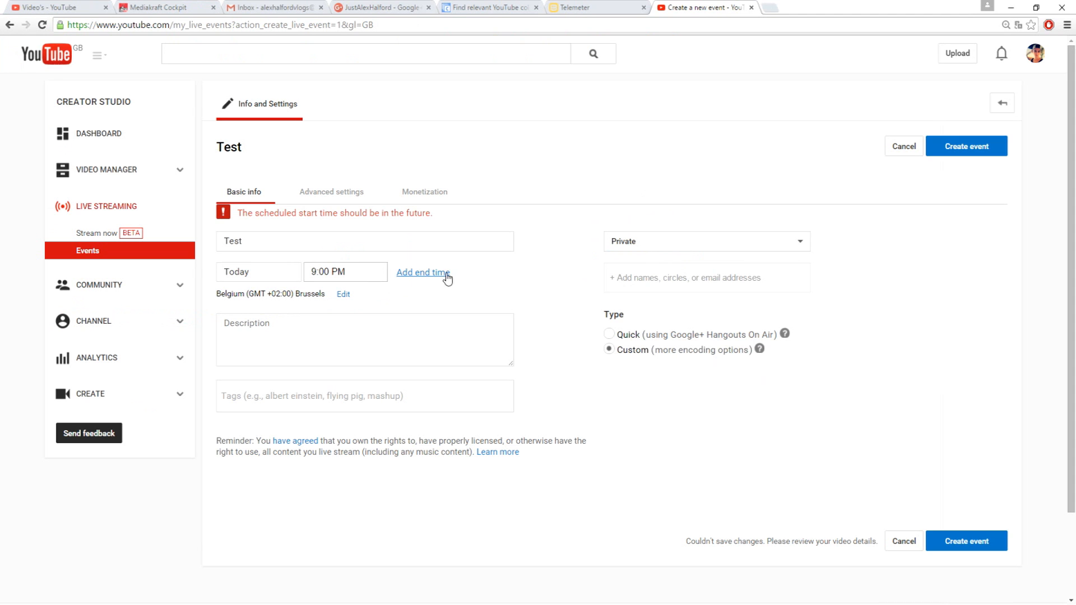
{"action": "mouse_move", "coordinate": [930, 227]}
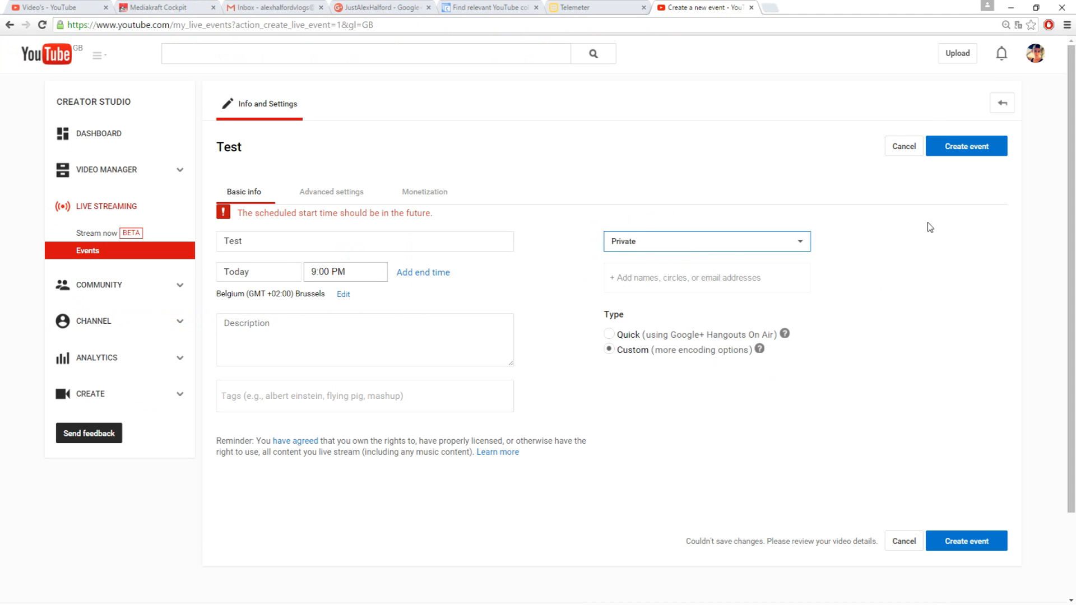
Step: Create the Test event and browse to Video's van de week > OBS tutorials > How To Record Games
{"action": "left_click", "coordinate": [965, 146]}
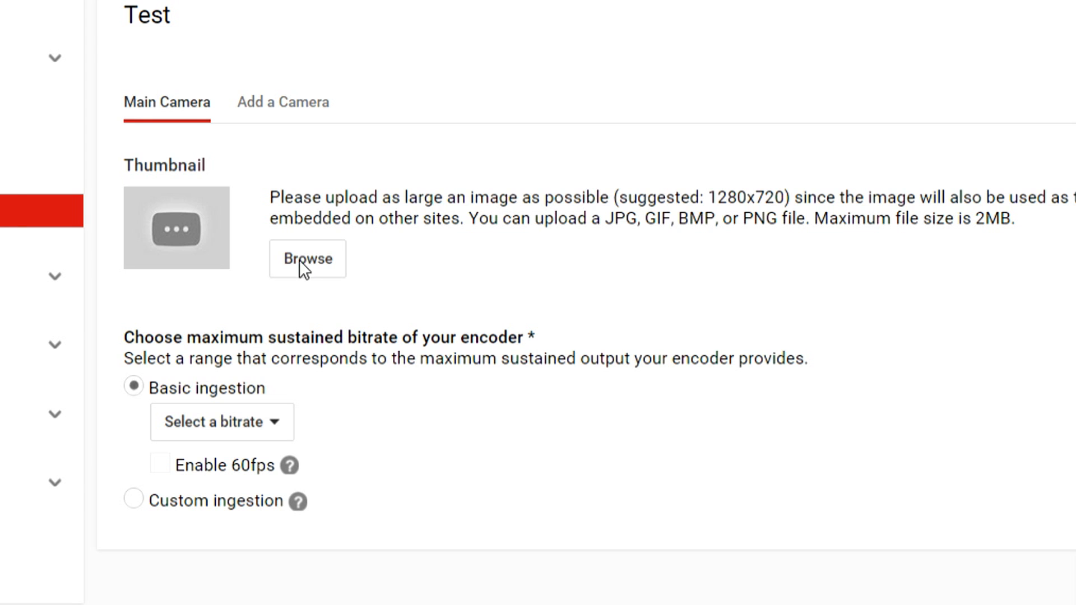
{"action": "left_click", "coordinate": [307, 259]}
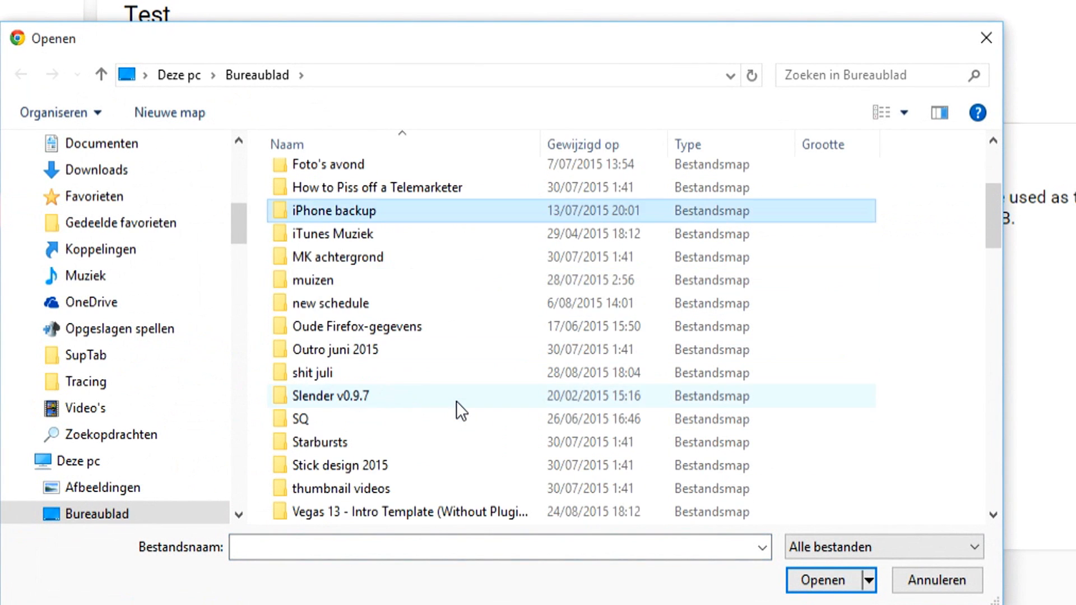
{"action": "scroll", "scroll_direction": "down", "scroll_amount": 3}
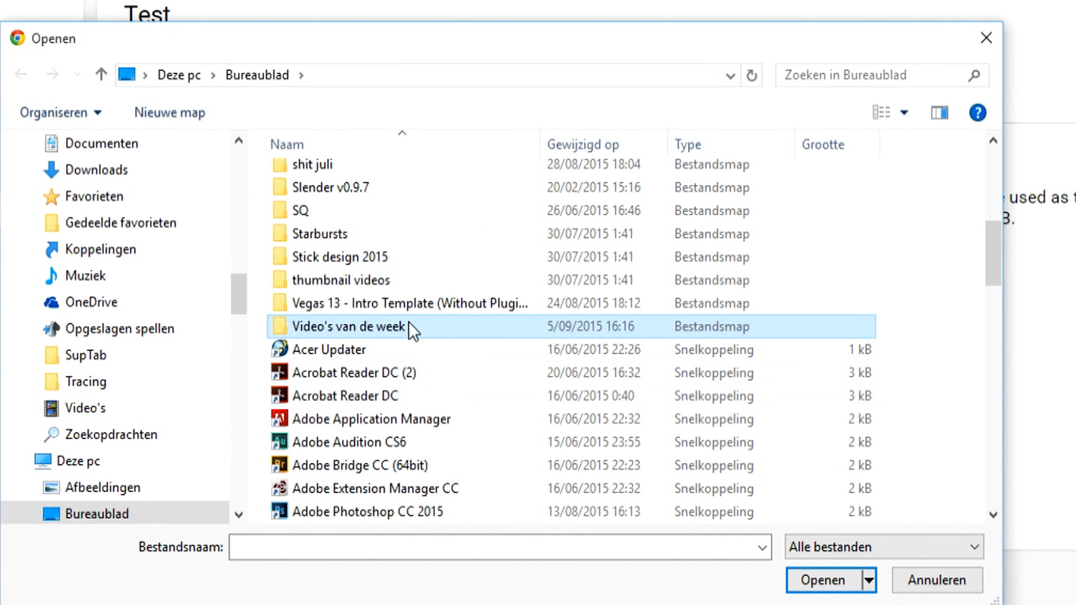
{"action": "double_click", "coordinate": [347, 326]}
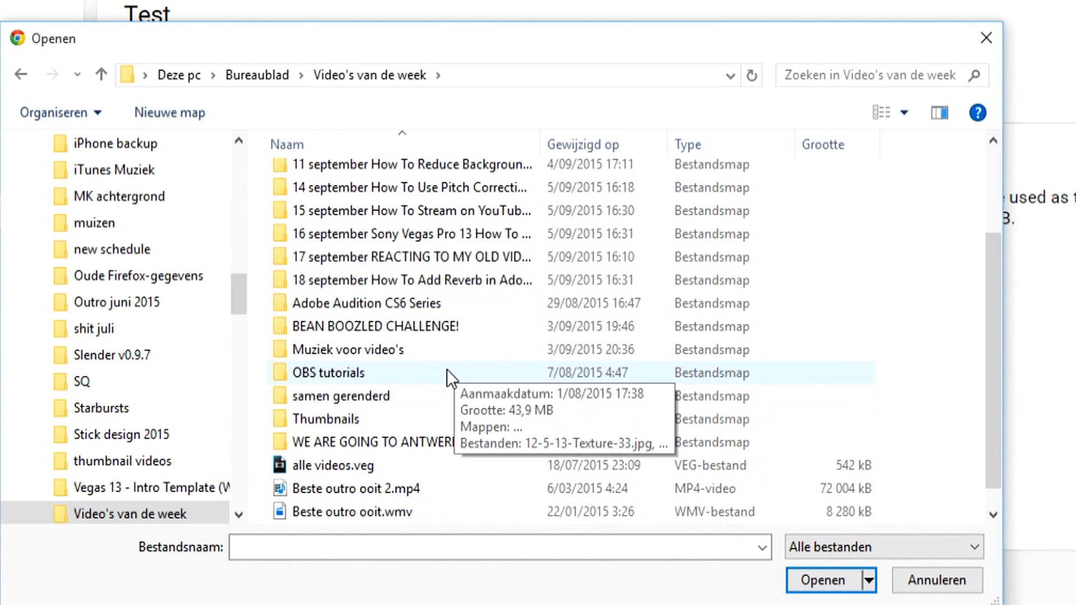
{"action": "double_click", "coordinate": [329, 373]}
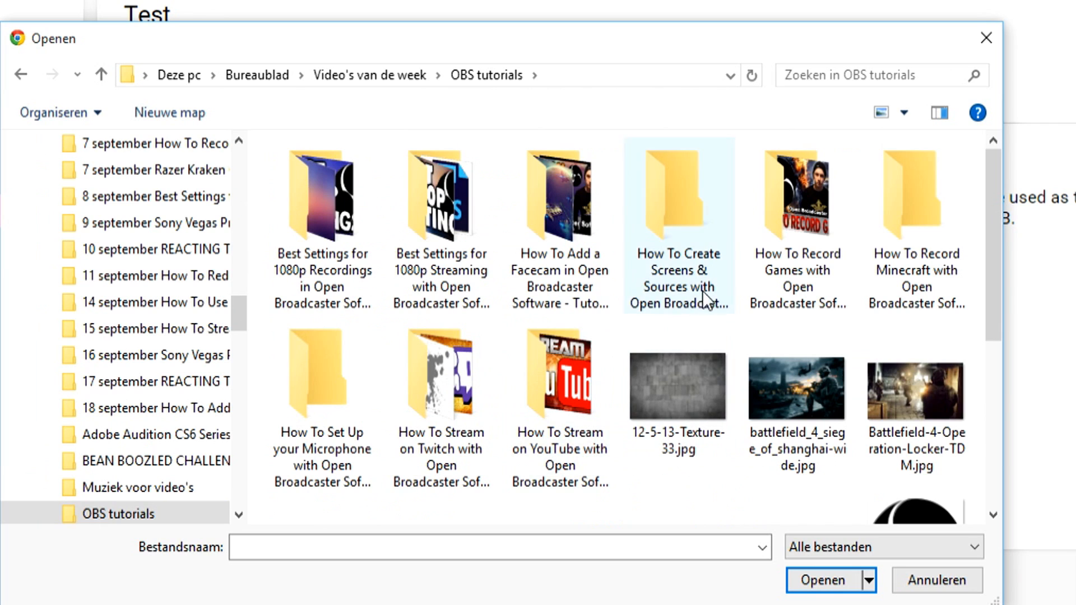
{"action": "double_click", "coordinate": [797, 195]}
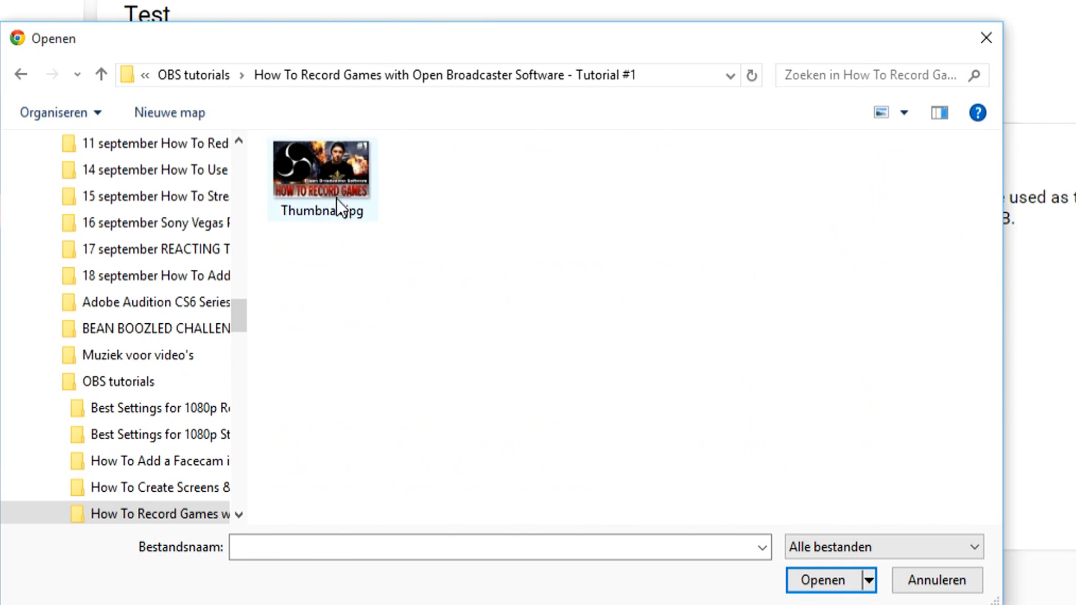
Step: Upload Thumbnail.jpg as the Test event's thumbnail
{"action": "left_click", "coordinate": [822, 580]}
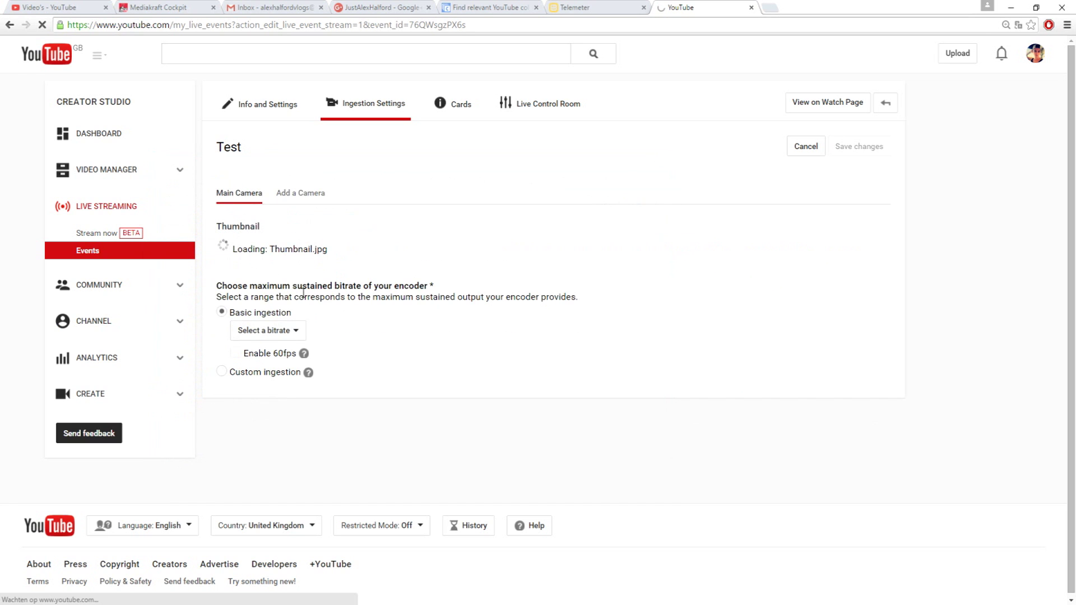
{"action": "mouse_move", "coordinate": [408, 251]}
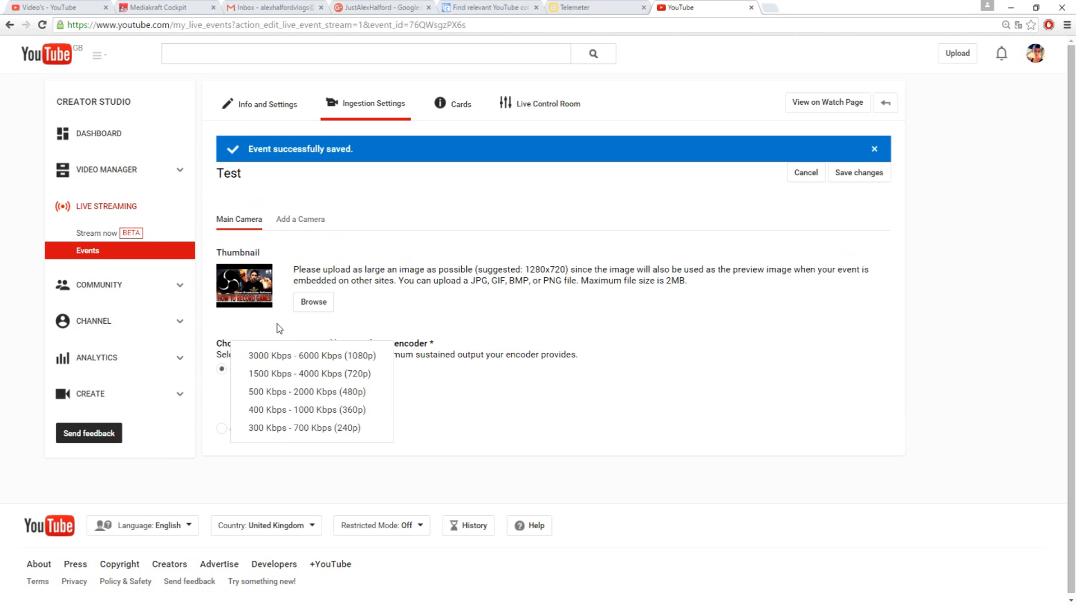
{"action": "mouse_move", "coordinate": [311, 355]}
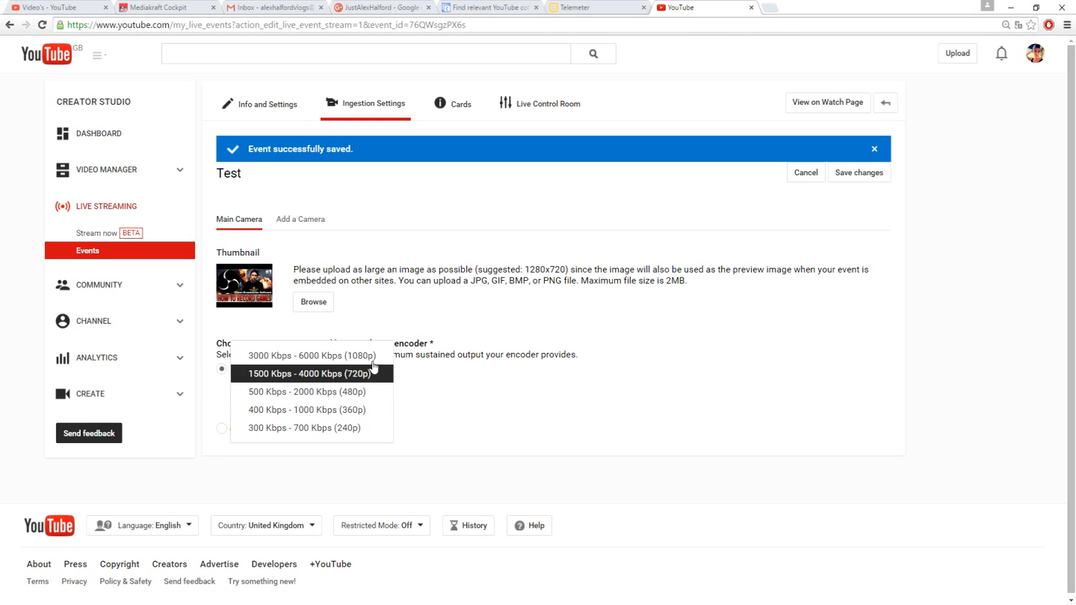
{"action": "mouse_move", "coordinate": [261, 386]}
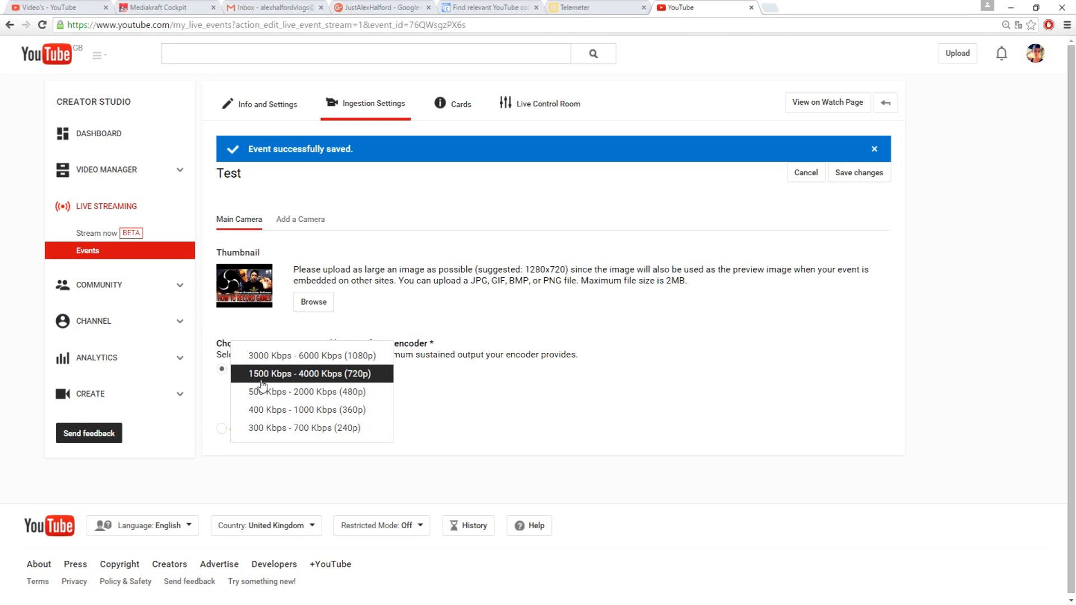
{"action": "mouse_move", "coordinate": [296, 381]}
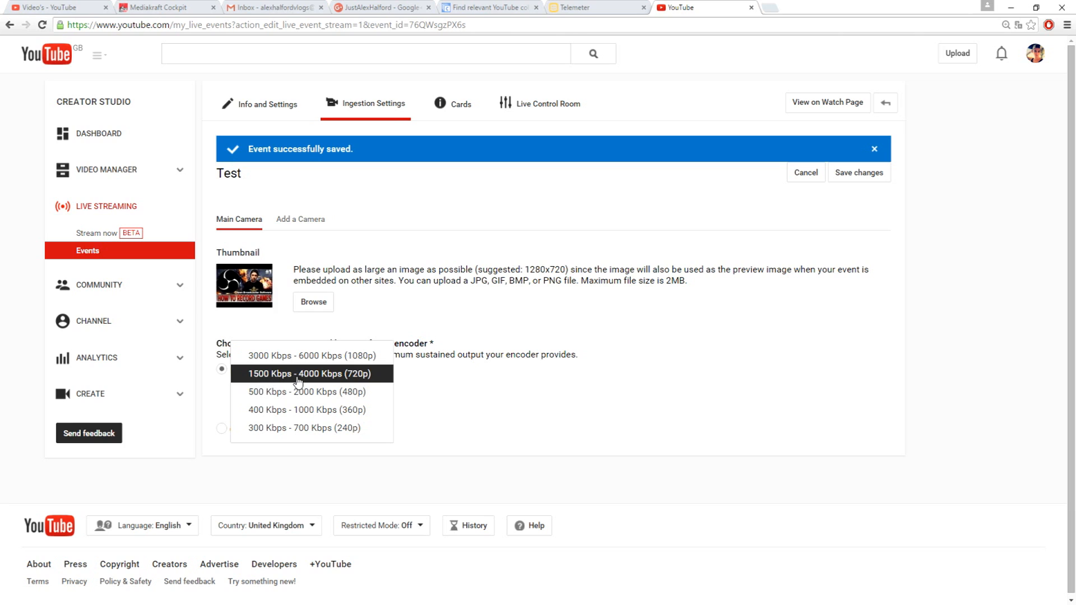
{"action": "mouse_move", "coordinate": [298, 388]}
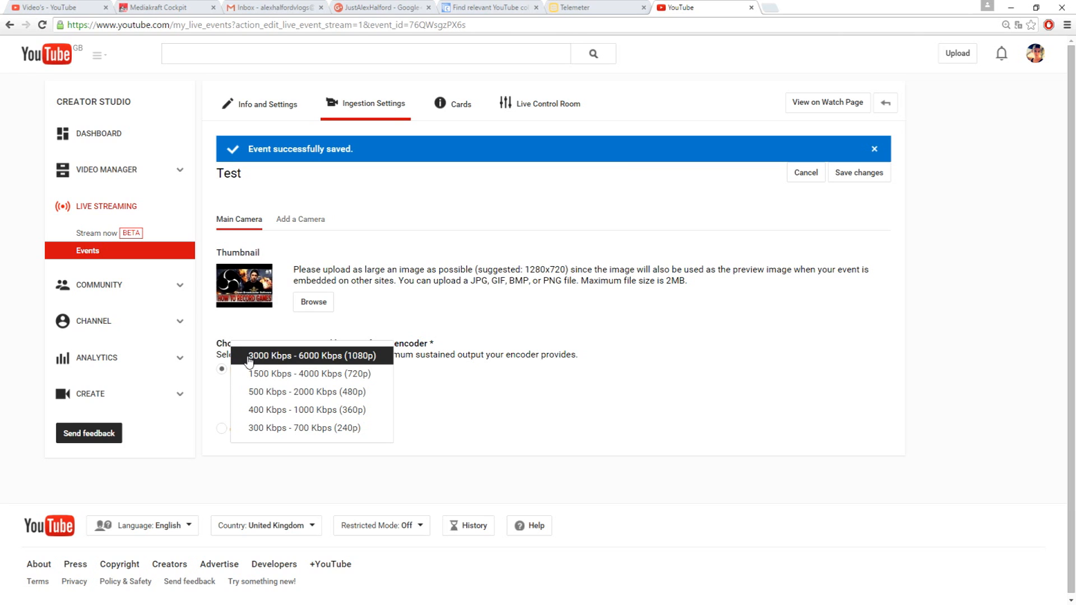
{"action": "mouse_move", "coordinate": [266, 312]}
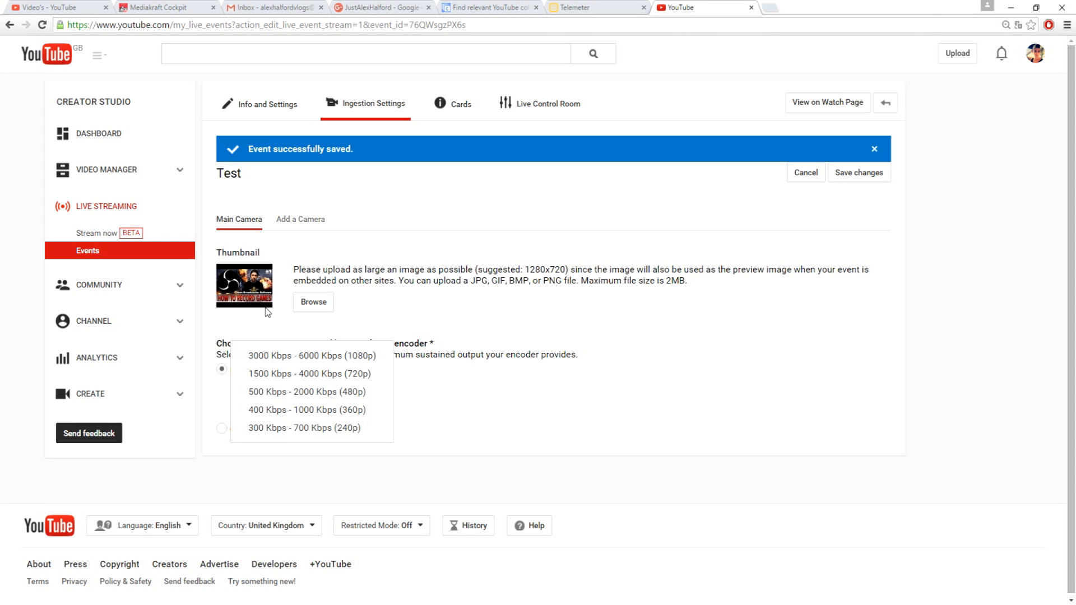
{"action": "mouse_move", "coordinate": [376, 356]}
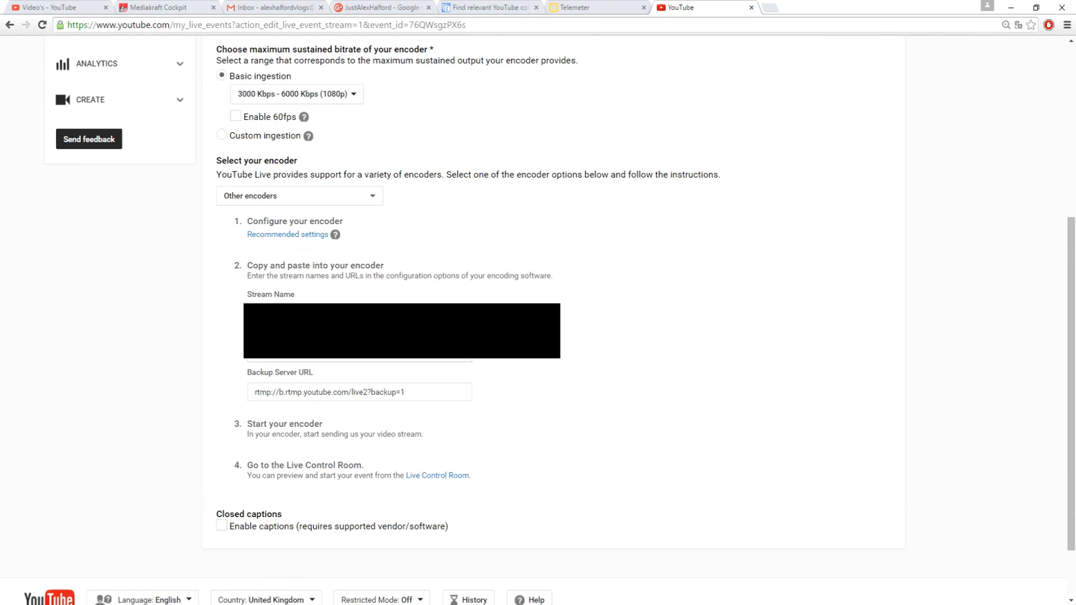
Step: Locate the Test event's stream name and right-click it to copy
{"action": "scroll", "scroll_direction": "down", "scroll_amount": 3}
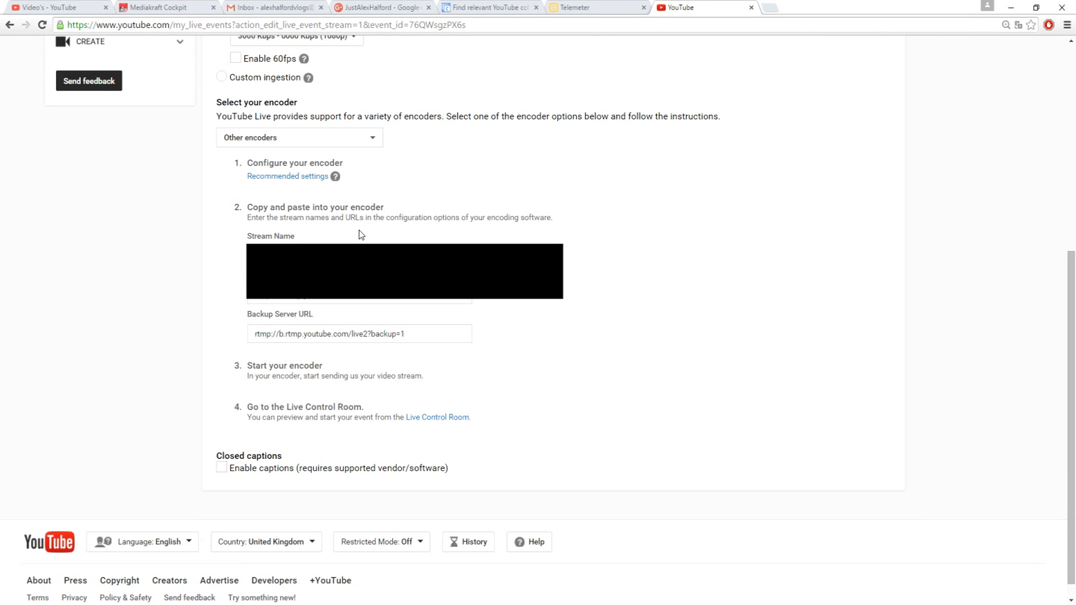
{"action": "scroll", "scroll_direction": "up", "scroll_amount": 3}
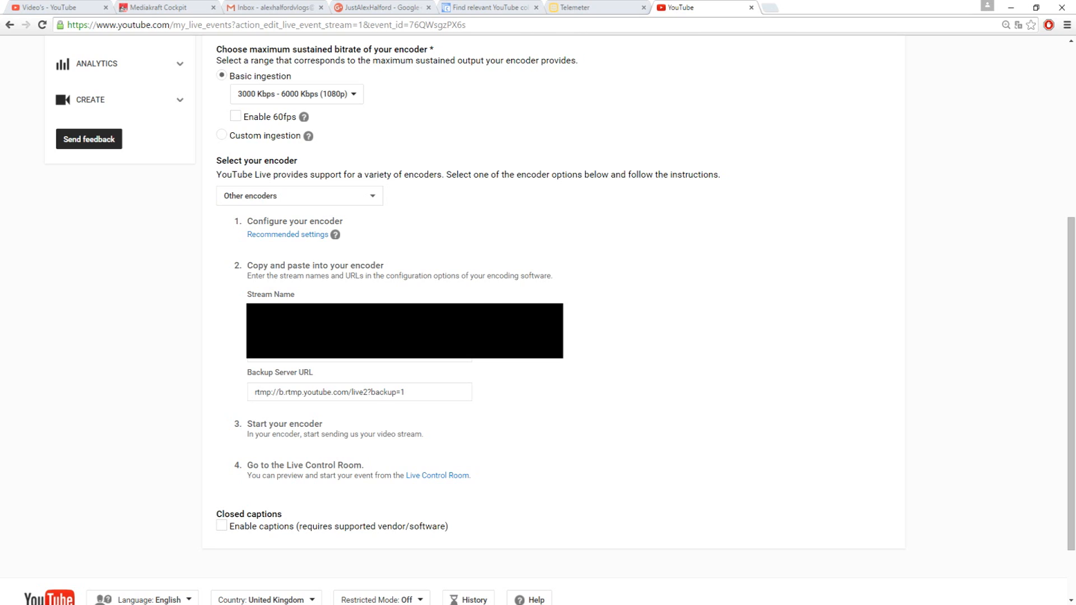
{"action": "mouse_move", "coordinate": [251, 300]}
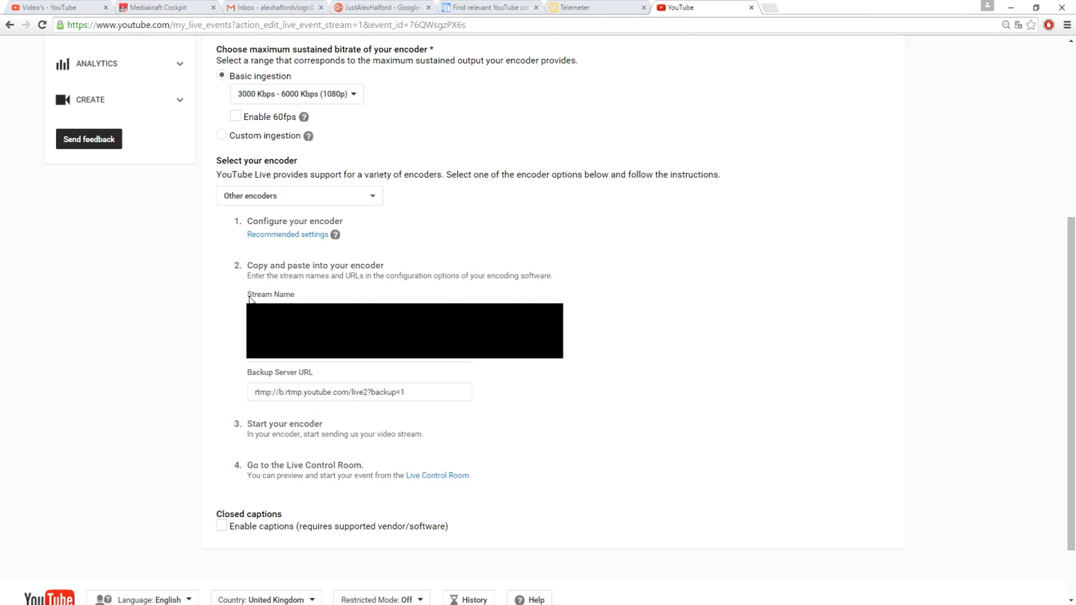
{"action": "mouse_move", "coordinate": [251, 299]}
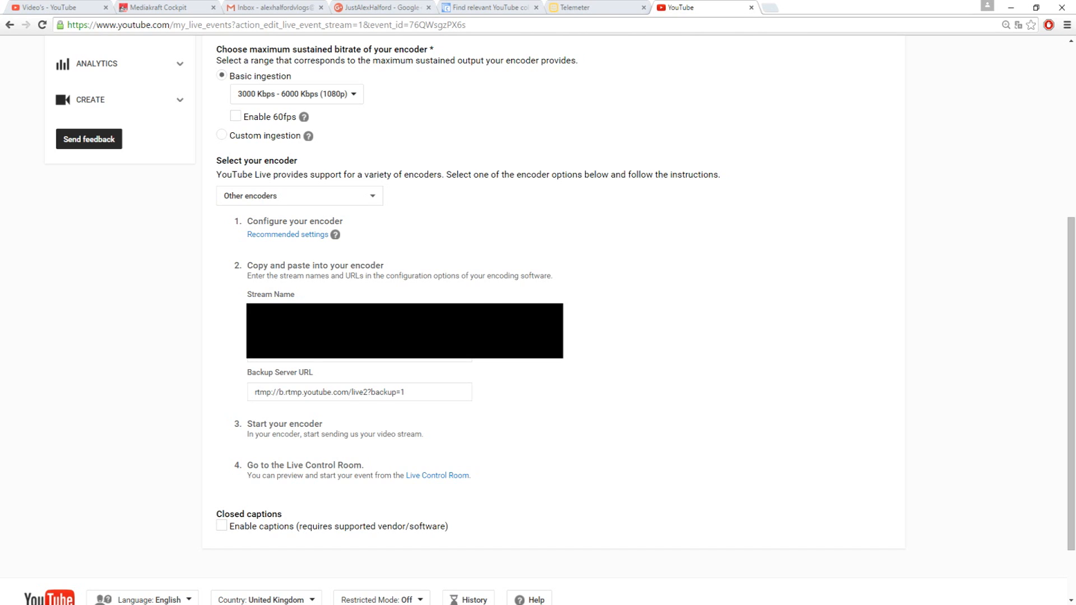
{"action": "right_click", "coordinate": [403, 330]}
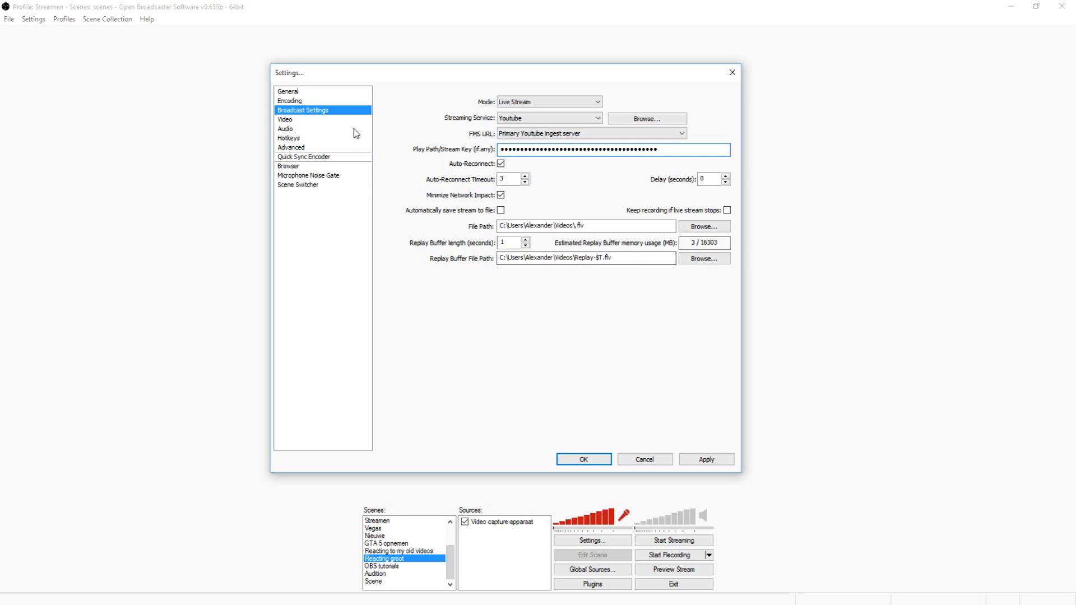
Step: Apply the broadcast changes and set video to 1920x1080 at 30 FPS
{"action": "left_click", "coordinate": [284, 119]}
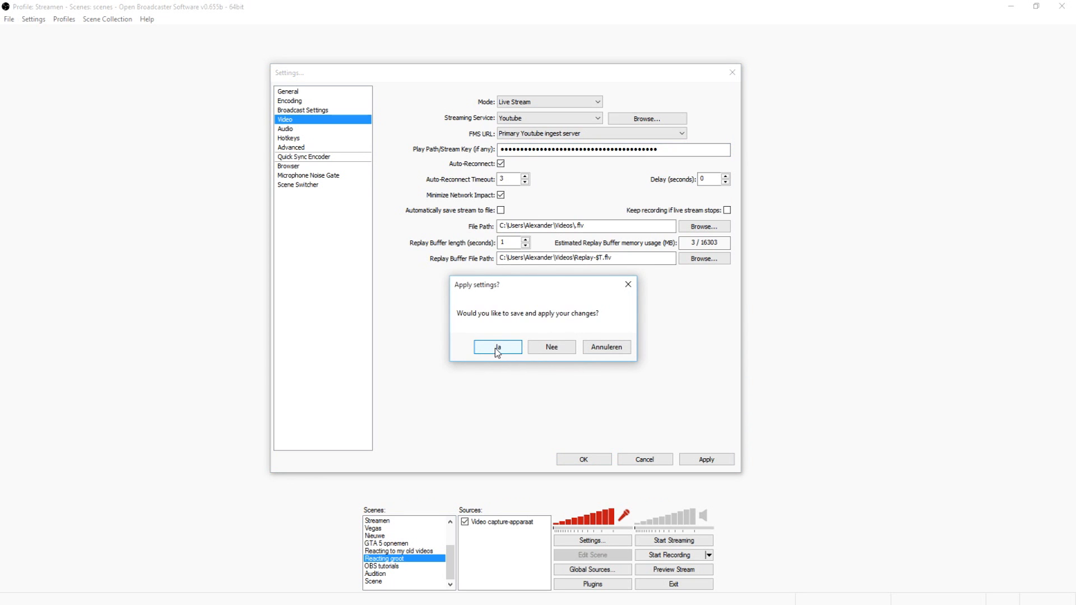
{"action": "left_click", "coordinate": [497, 346]}
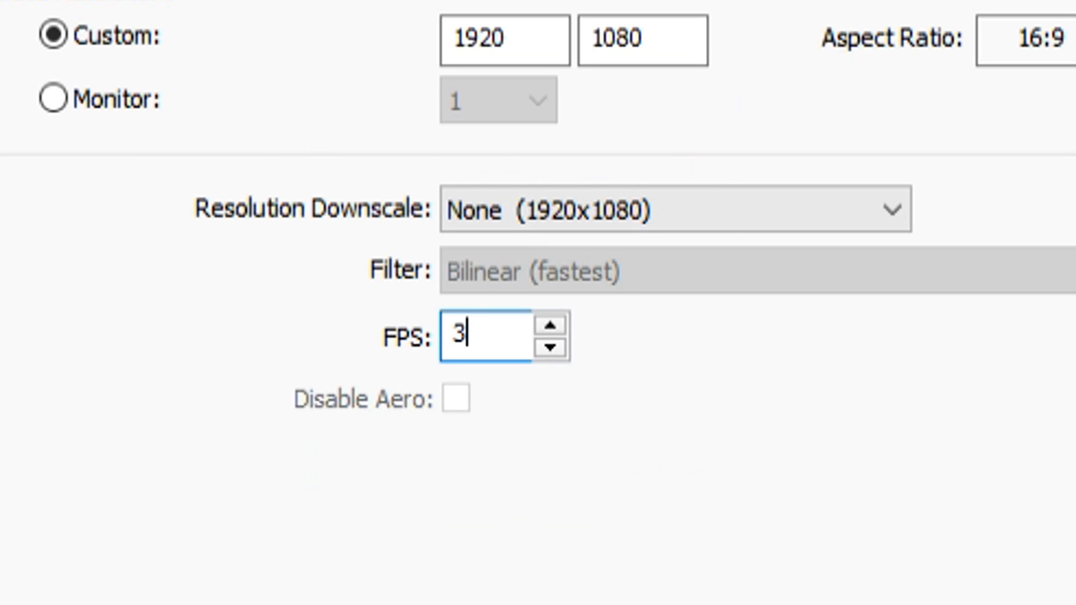
{"action": "mouse_move", "coordinate": [49, 406]}
{"action": "type", "text": "0"}
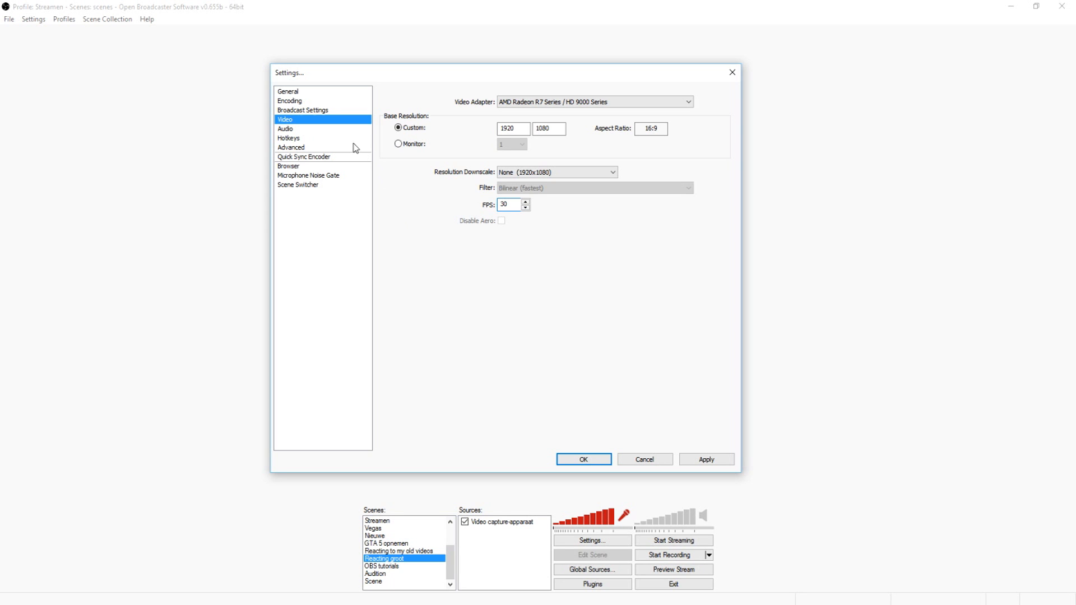
{"action": "left_click", "coordinate": [286, 129]}
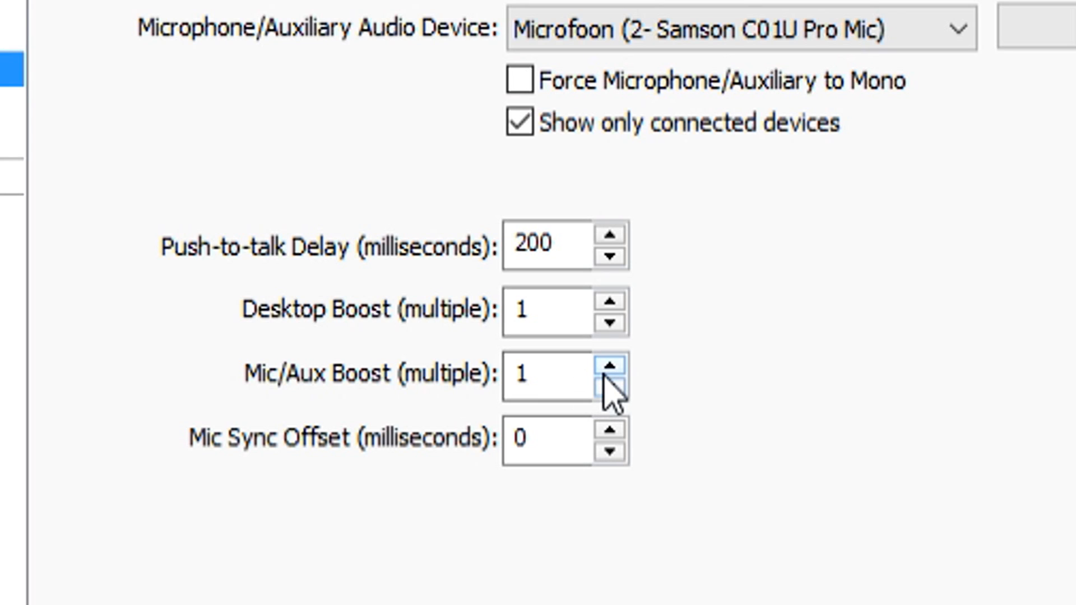
Step: Adjust the Mic/Aux and Desktop boost values, then move to Advanced settings
{"action": "left_click", "coordinate": [609, 368]}
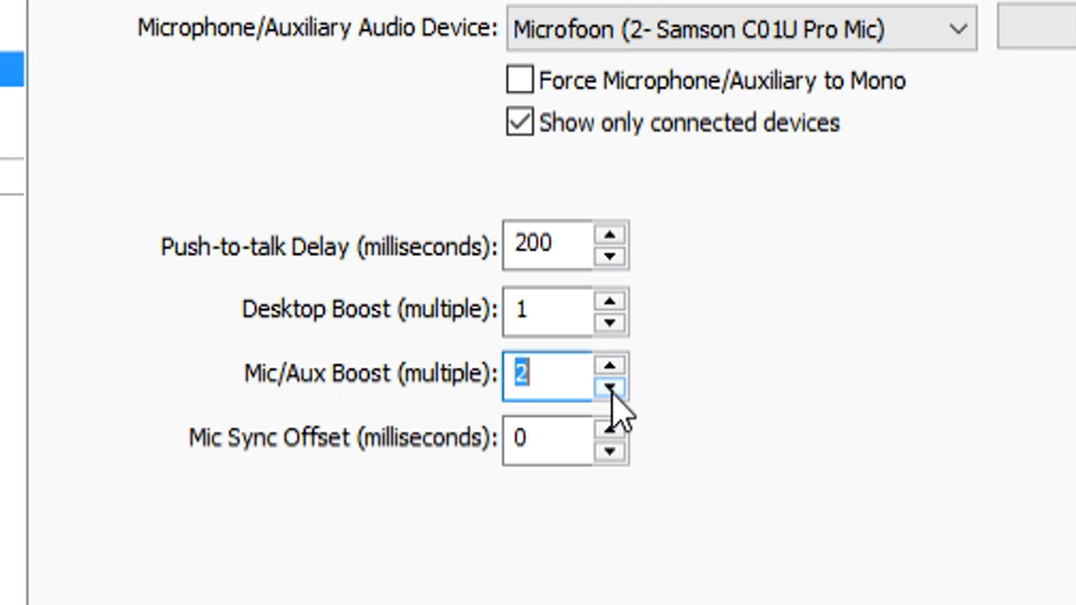
{"action": "left_click", "coordinate": [610, 386]}
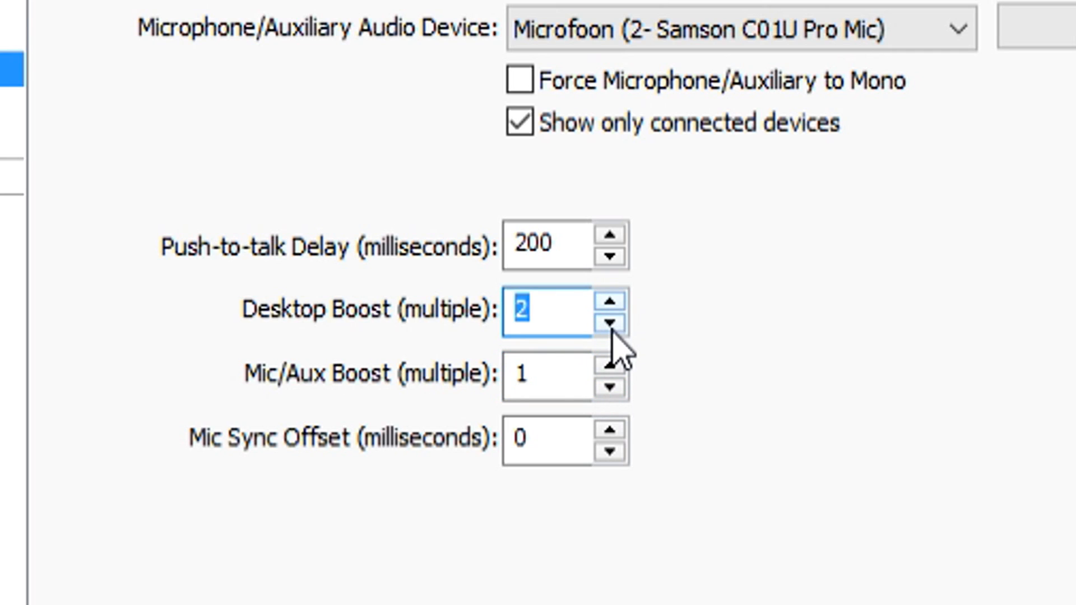
{"action": "left_click", "coordinate": [614, 323]}
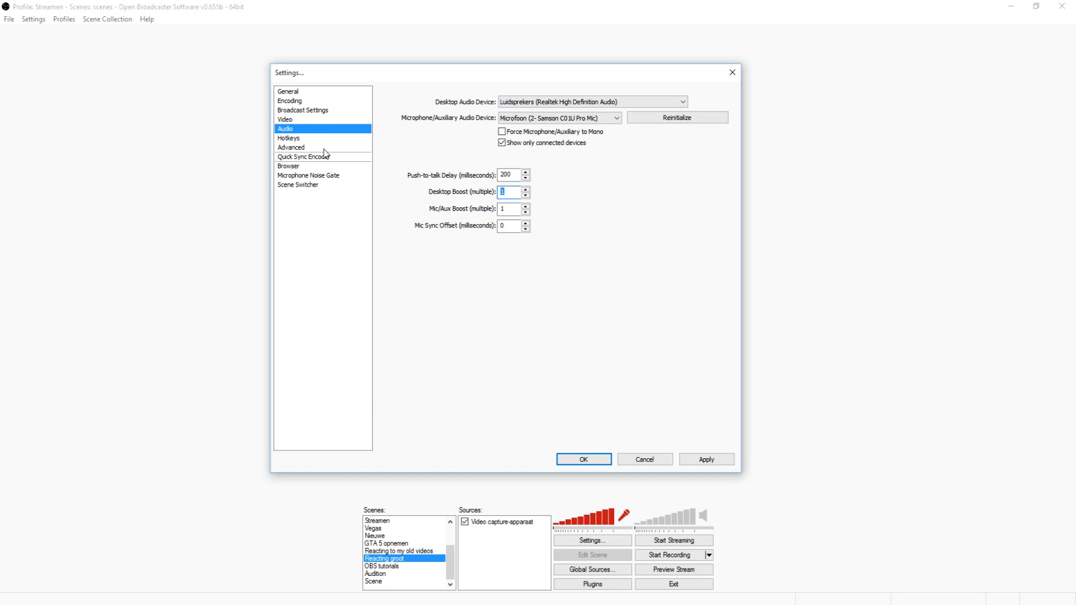
{"action": "left_click", "coordinate": [291, 147]}
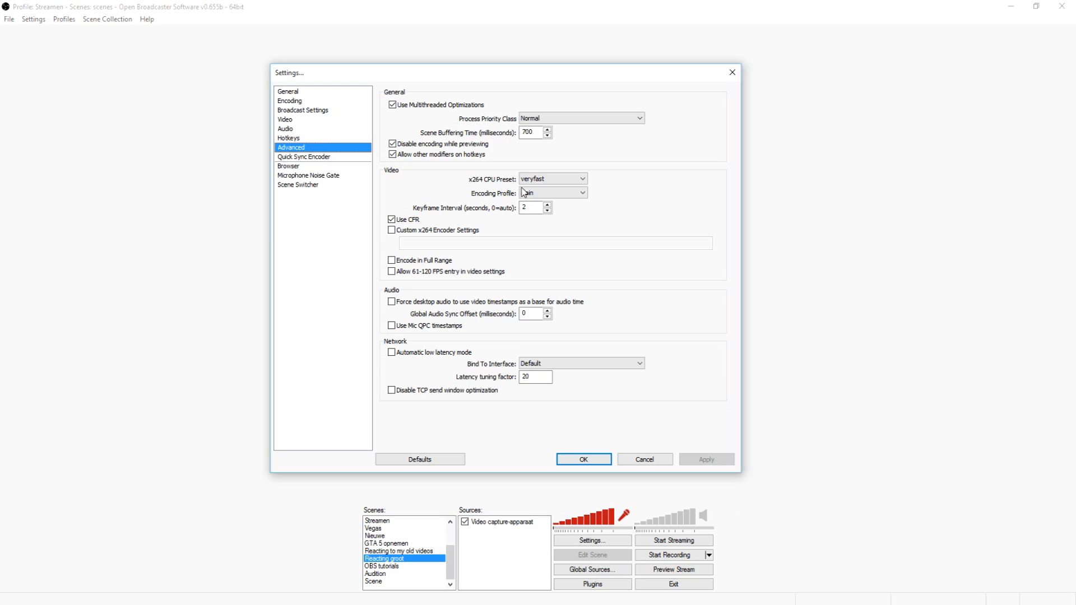
Step: Keep the x264 CPU preset at veryfast and close Settings with OK
{"action": "left_click", "coordinate": [553, 178]}
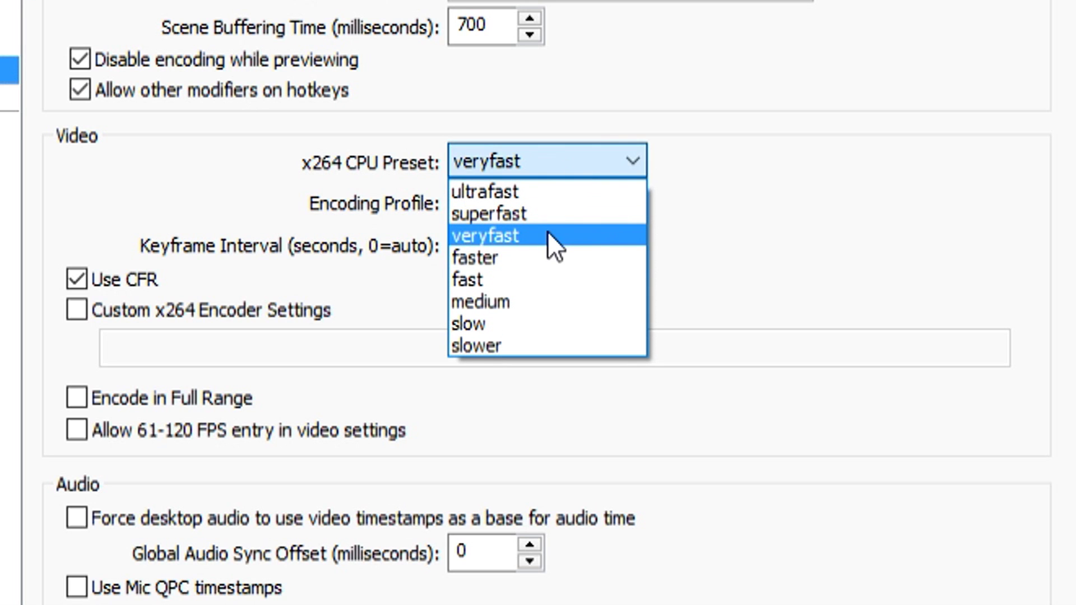
{"action": "mouse_move", "coordinate": [556, 257]}
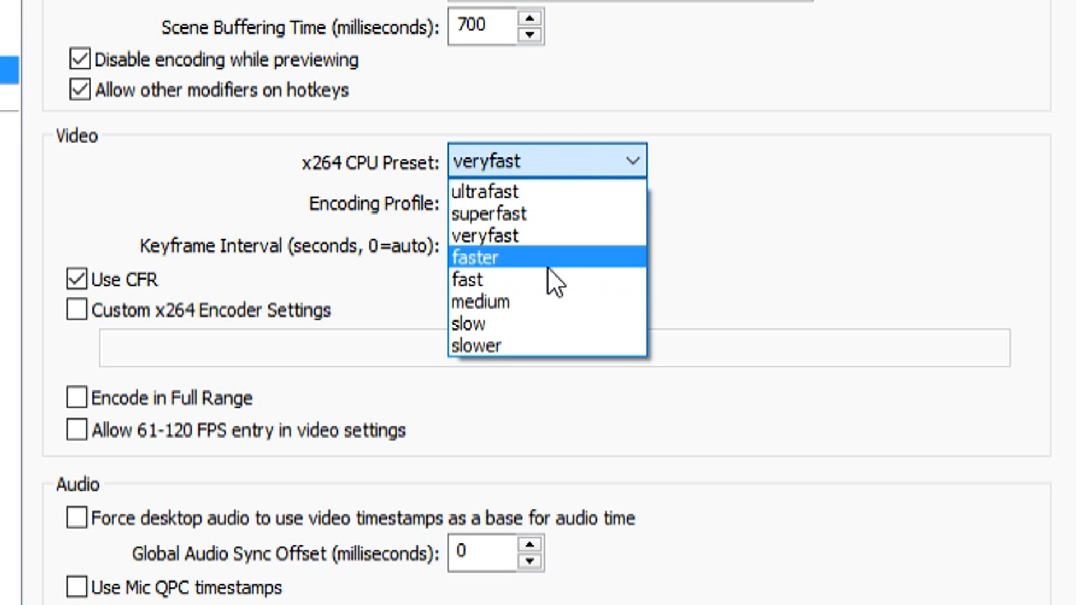
{"action": "mouse_move", "coordinate": [587, 93]}
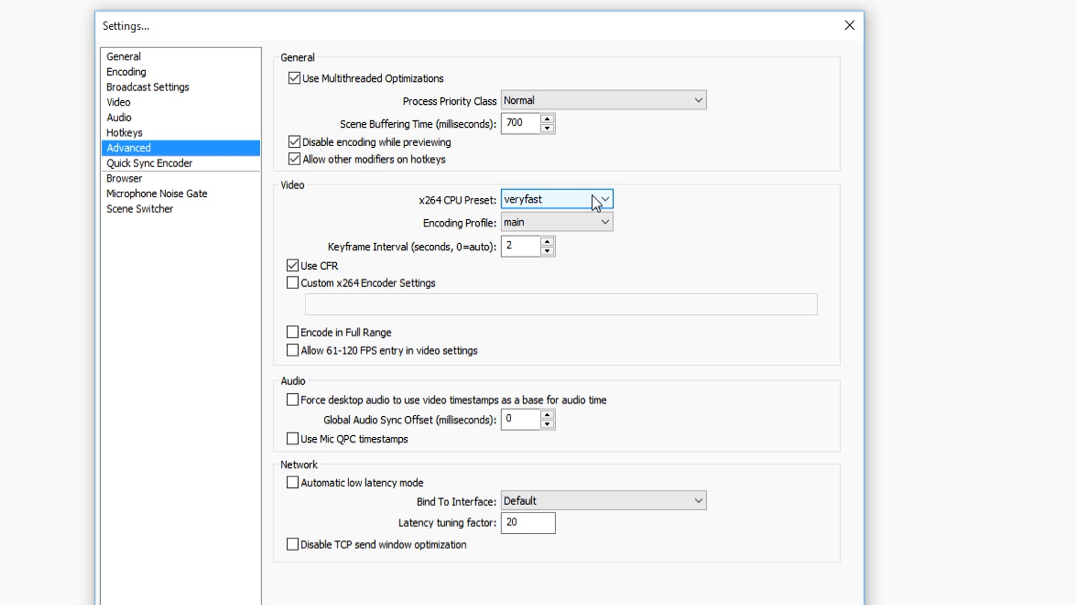
{"action": "mouse_move", "coordinate": [592, 195]}
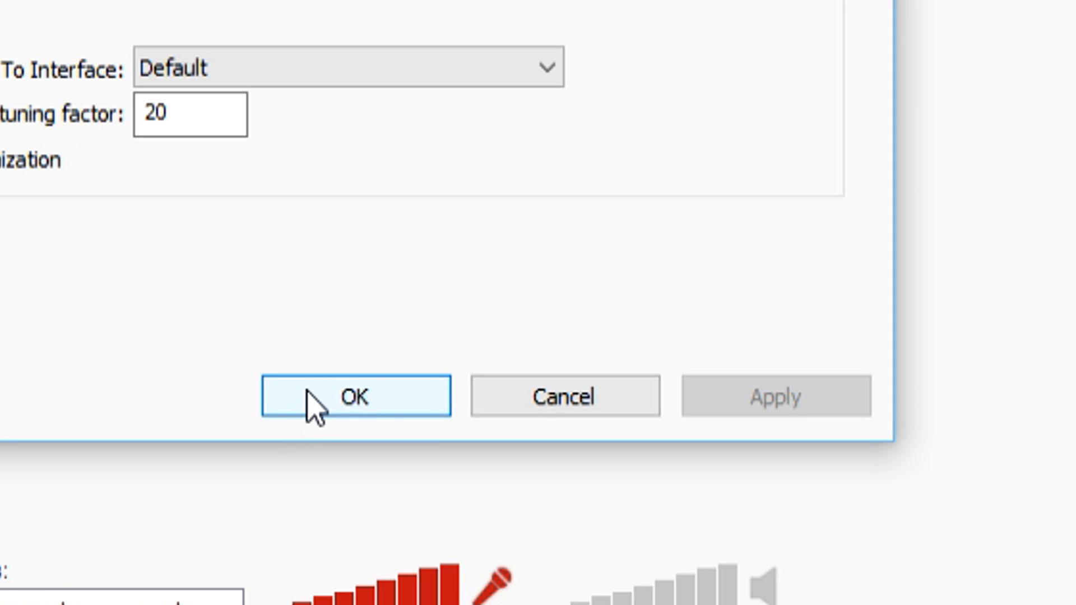
{"action": "left_click", "coordinate": [354, 397]}
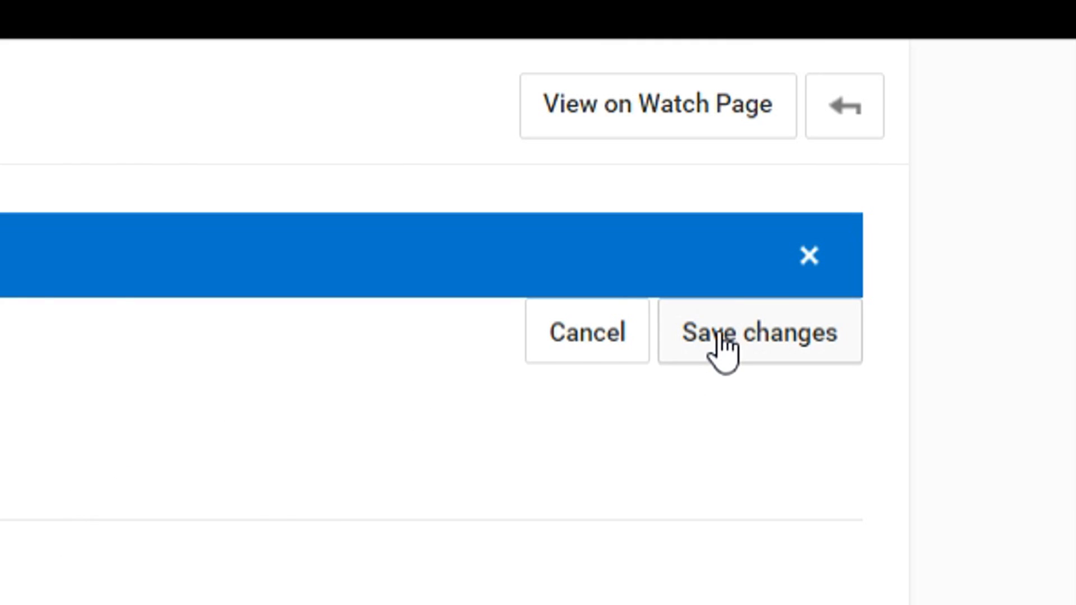
Step: Save changes to the Test live event, showing its Cards page
{"action": "left_click", "coordinate": [759, 333]}
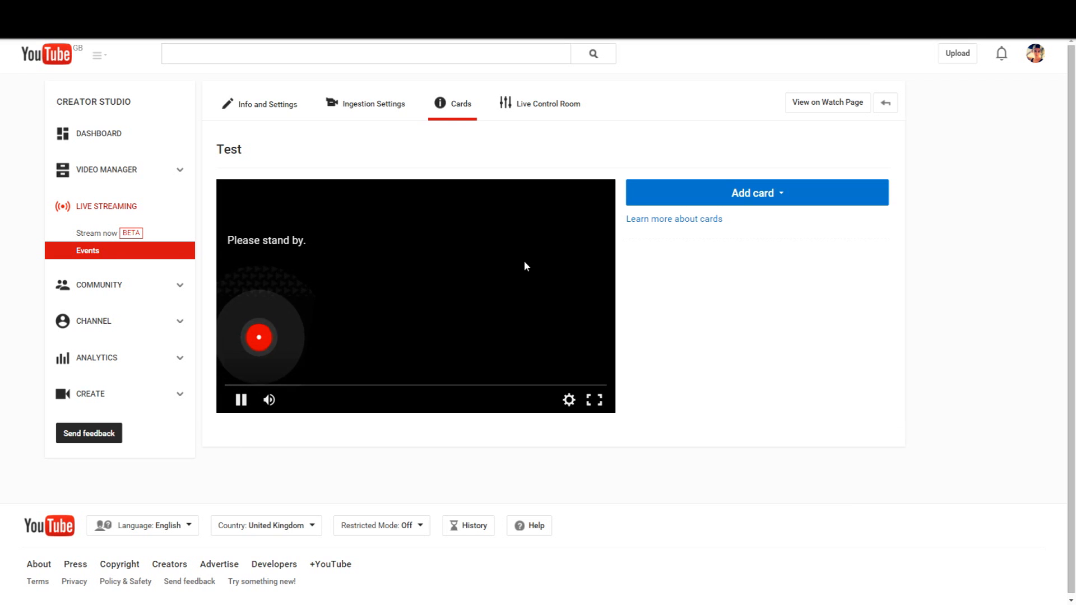
{"action": "mouse_move", "coordinate": [745, 206]}
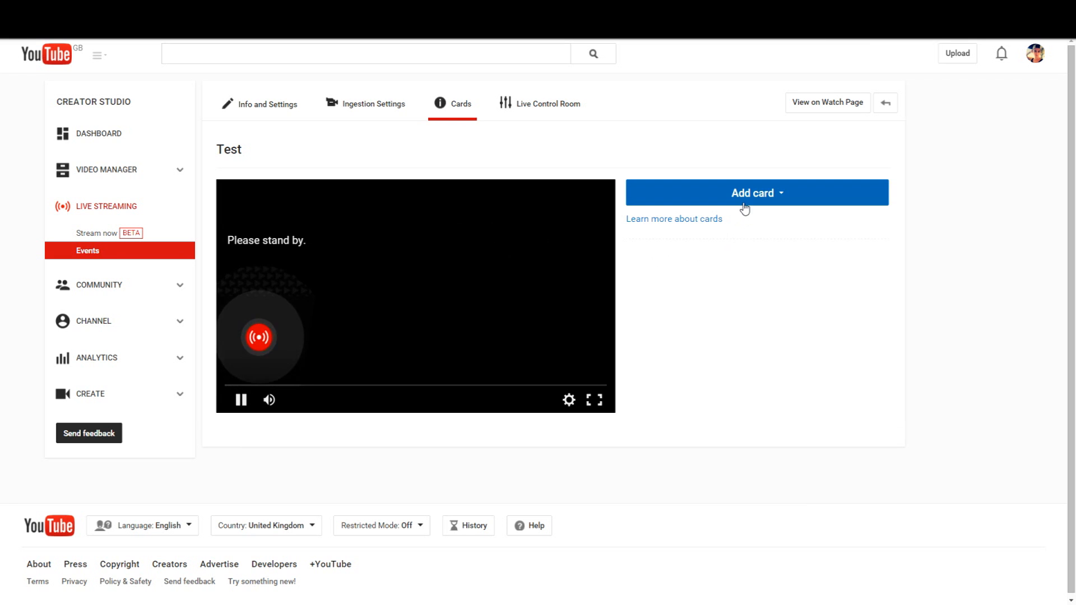
{"action": "mouse_move", "coordinate": [522, 198]}
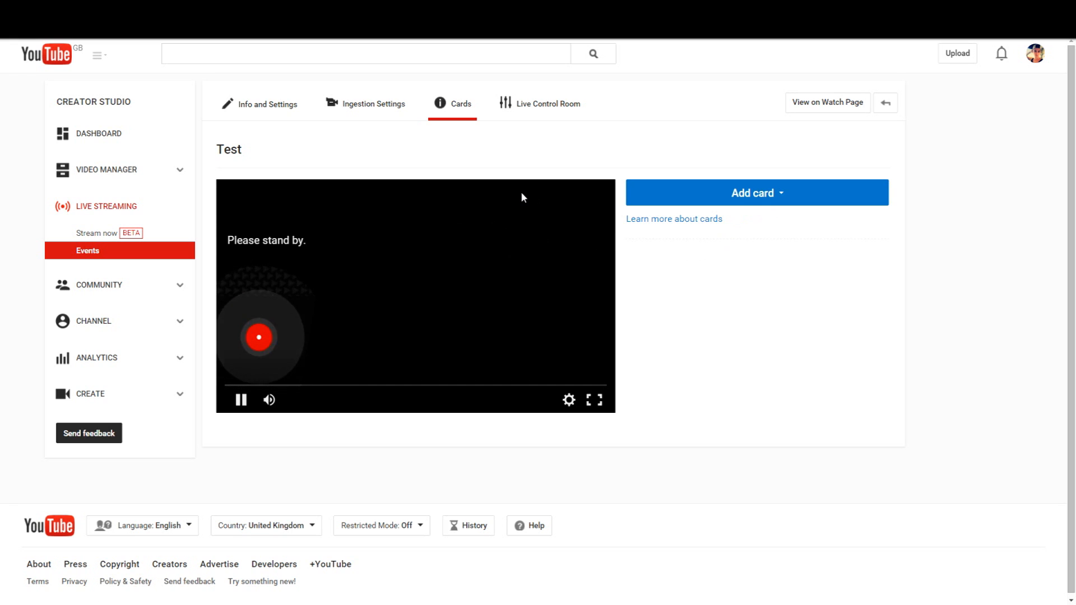
{"action": "mouse_move", "coordinate": [580, 137]}
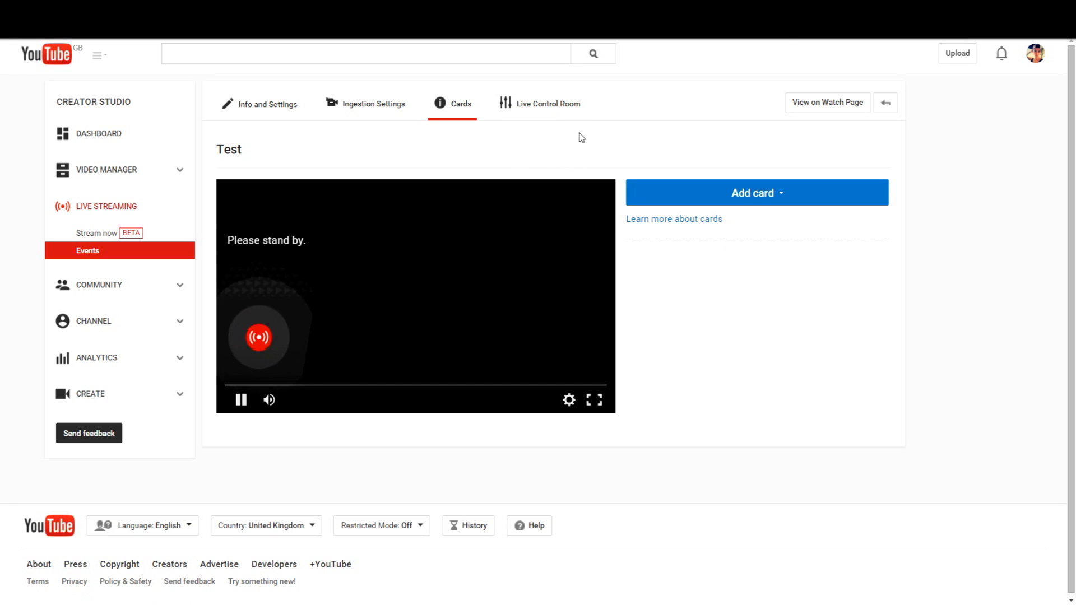
Step: Open the Test event's Live Control Room, dismiss the start point tip, and check the preview
{"action": "left_click", "coordinate": [548, 103]}
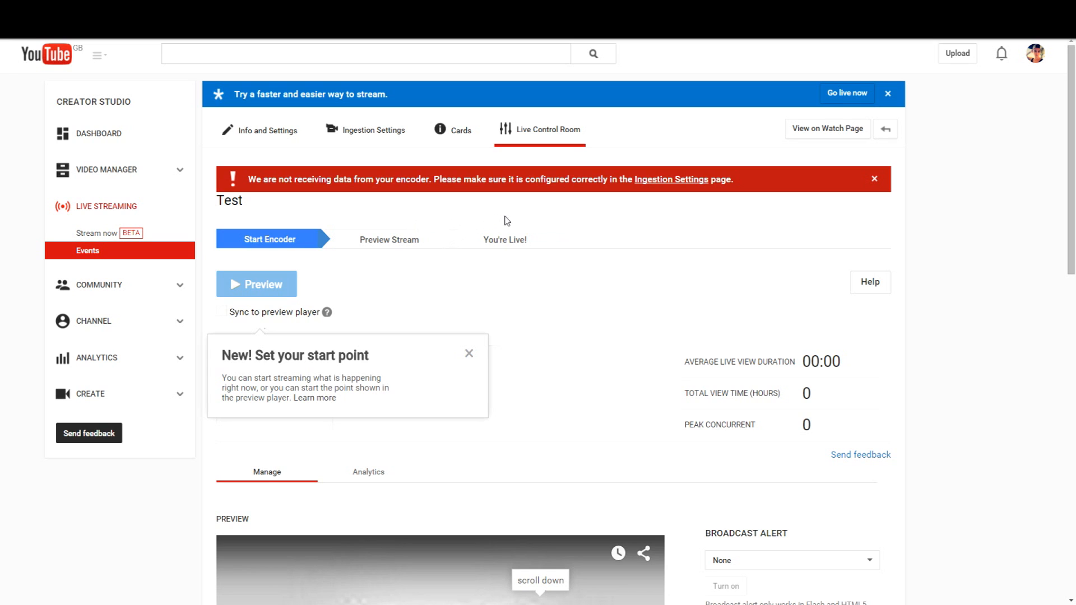
{"action": "mouse_move", "coordinate": [604, 237]}
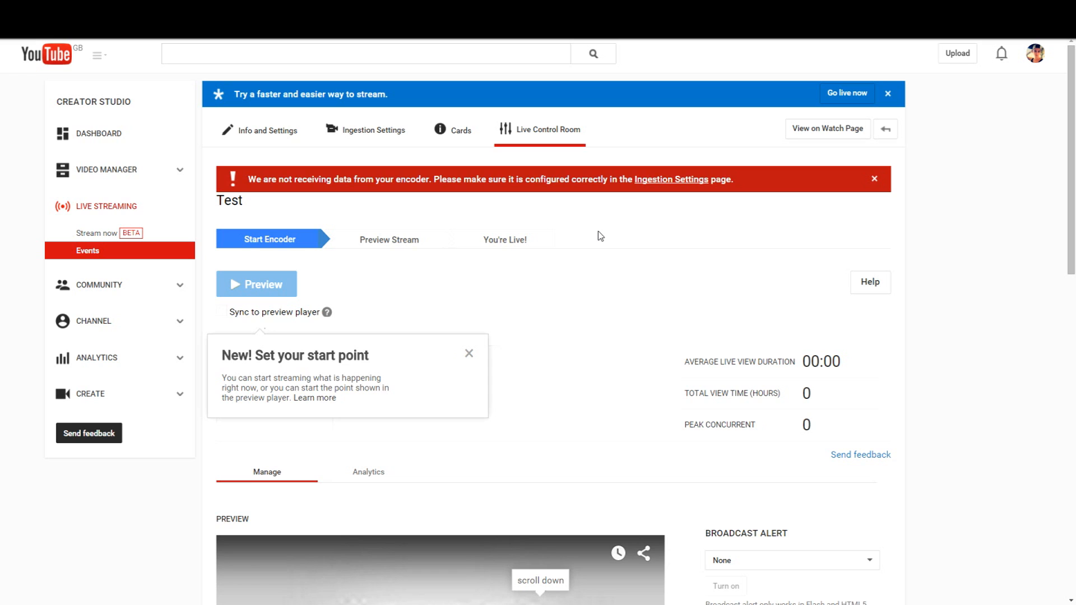
{"action": "mouse_move", "coordinate": [554, 235]}
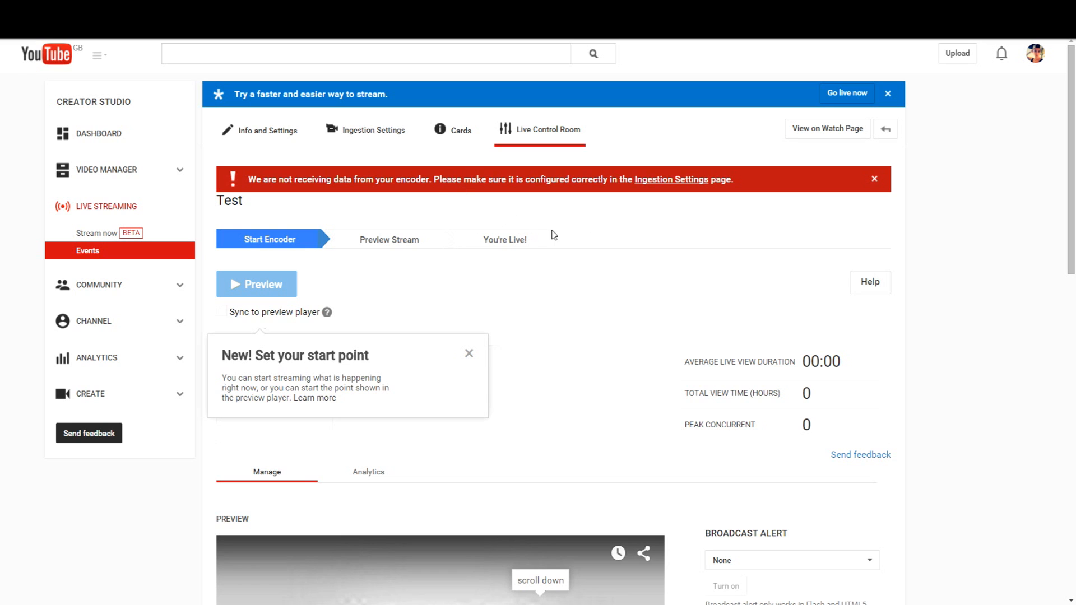
{"action": "left_click", "coordinate": [469, 353]}
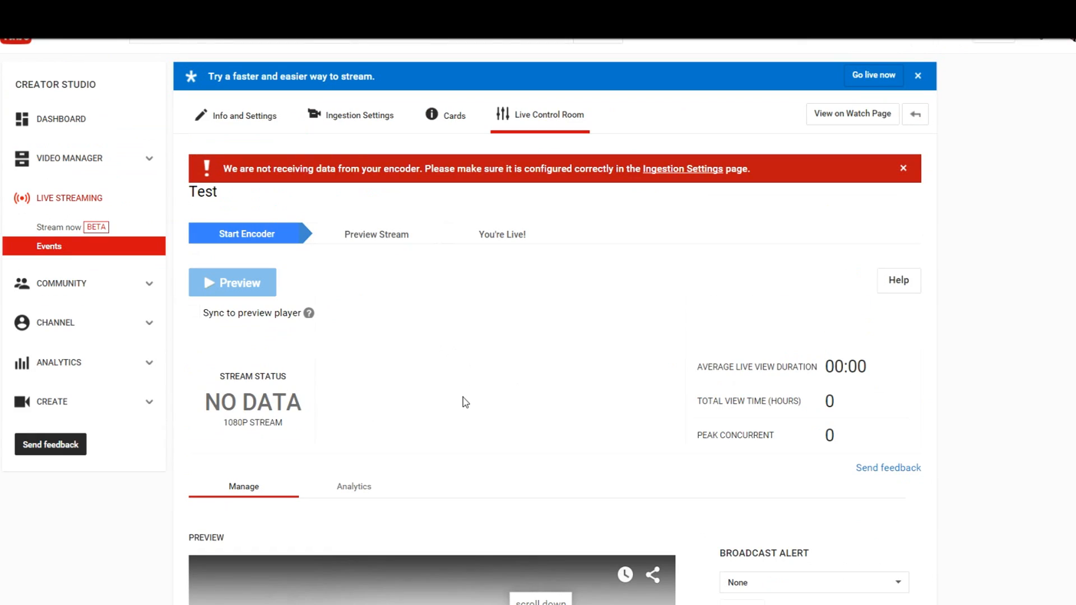
{"action": "scroll", "scroll_direction": "up", "scroll_amount": 3}
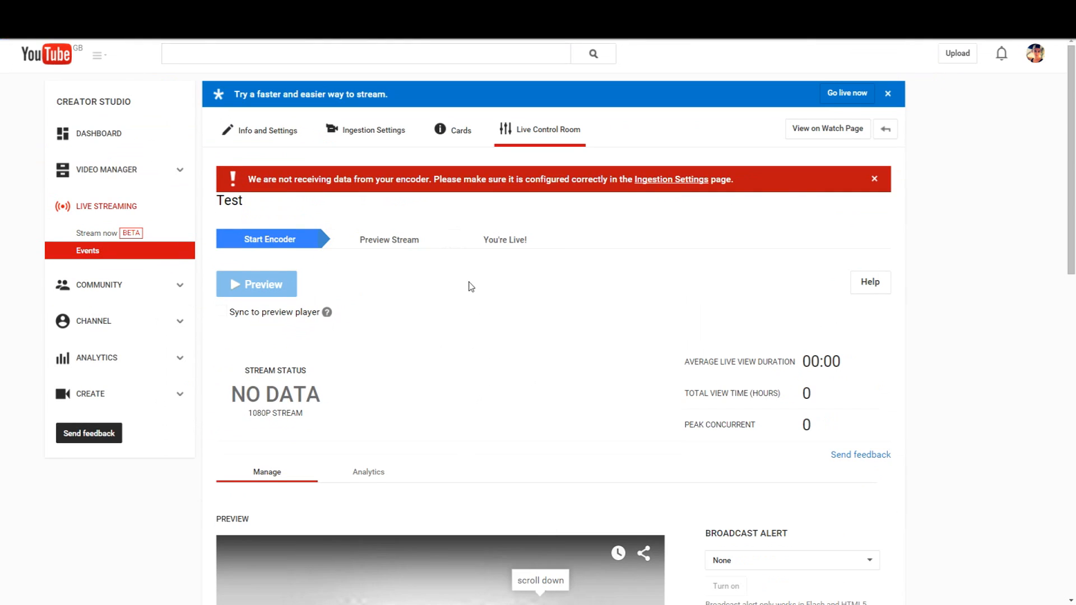
{"action": "scroll", "scroll_direction": "down", "scroll_amount": 3}
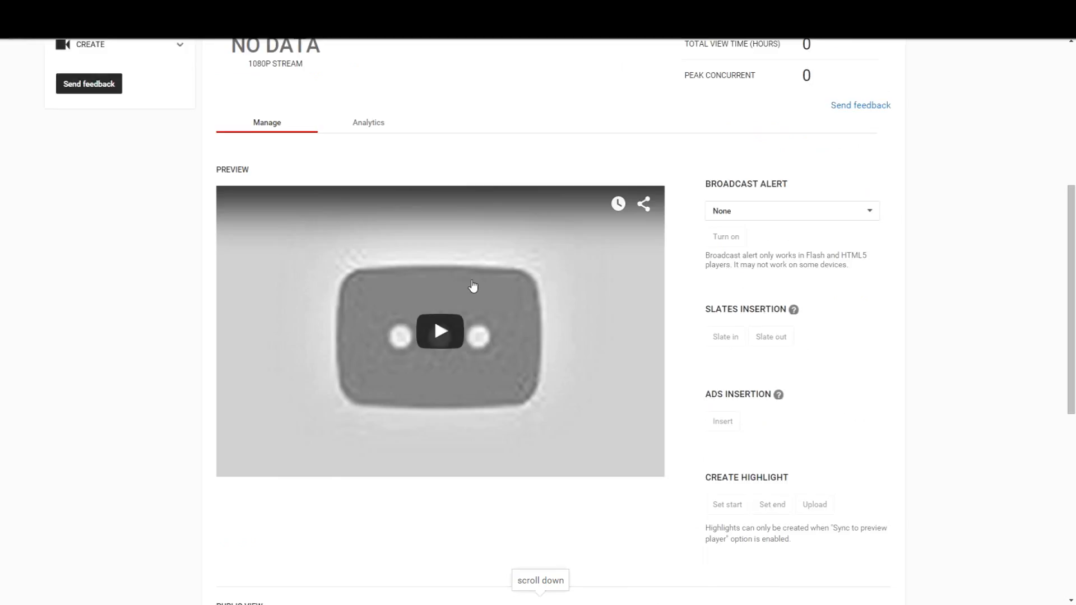
{"action": "scroll", "scroll_direction": "up", "scroll_amount": 3}
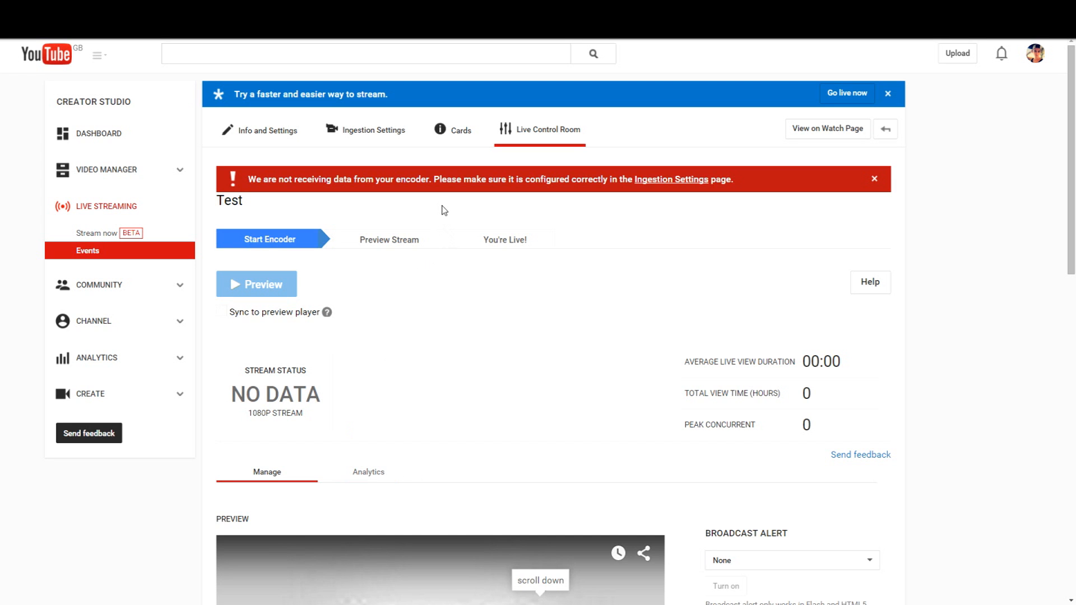
Step: Watch the Live Control Room until Stream Status reports GOOD for the 1080p stream
{"action": "scroll", "scroll_direction": "down", "scroll_amount": 3}
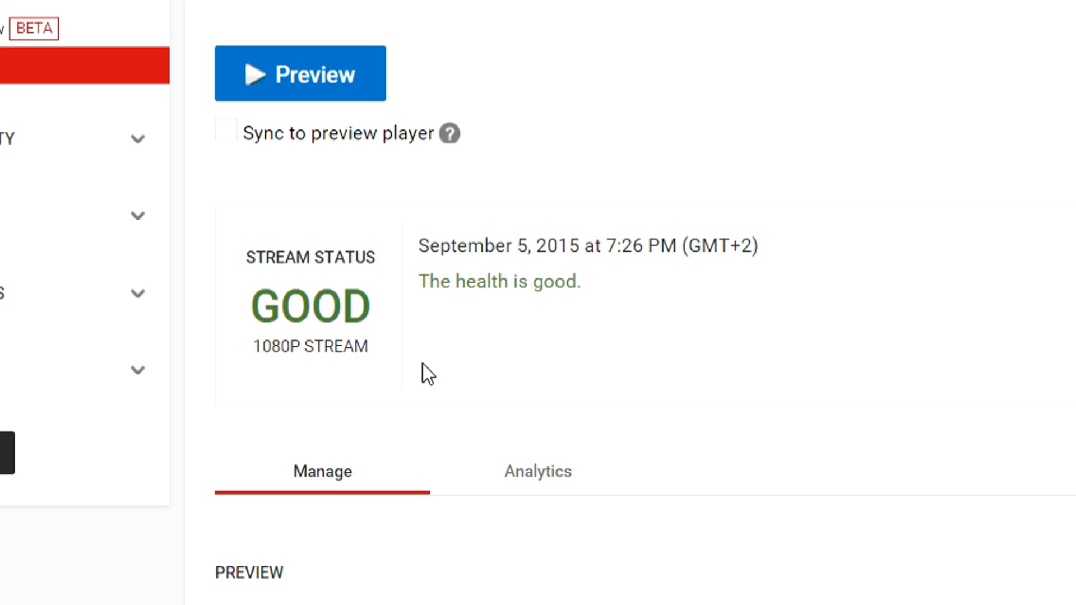
{"action": "mouse_move", "coordinate": [253, 295]}
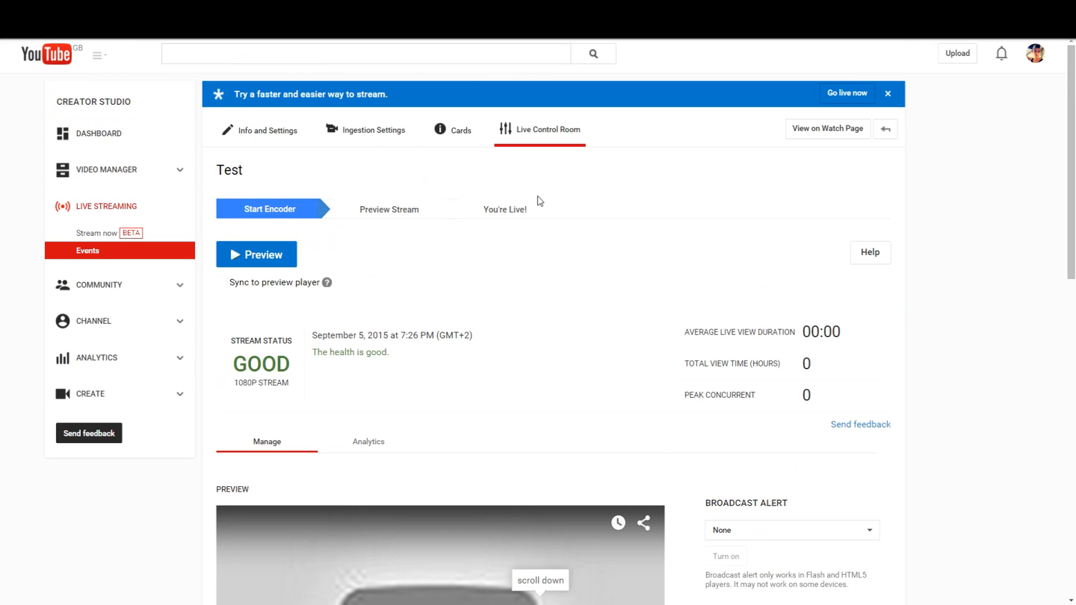
{"action": "mouse_move", "coordinate": [262, 255]}
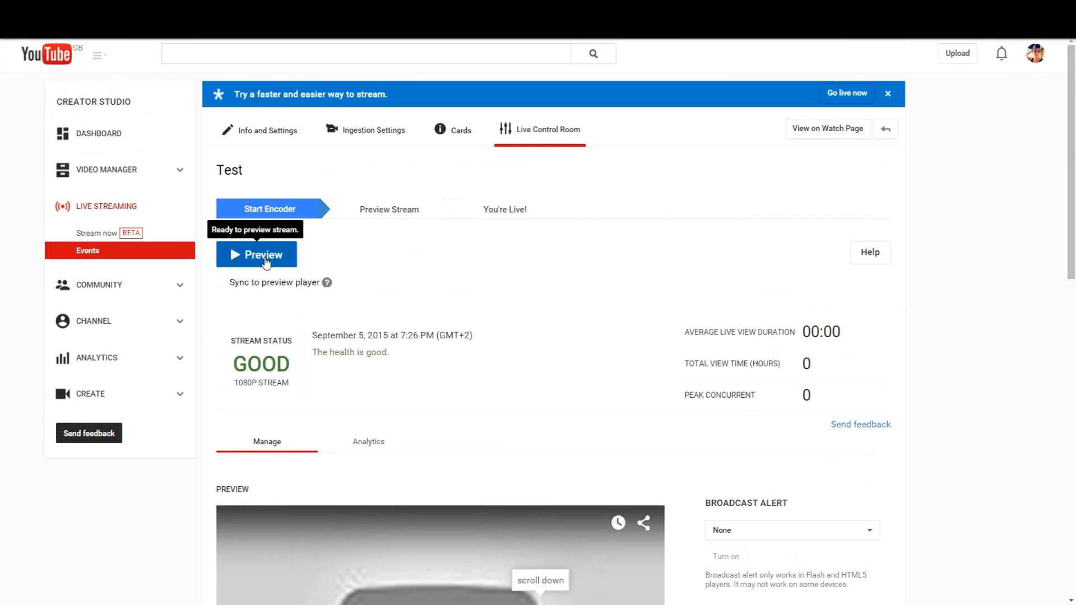
Step: Start the Test event's stream preview from the Live Control Room
{"action": "left_click", "coordinate": [256, 254]}
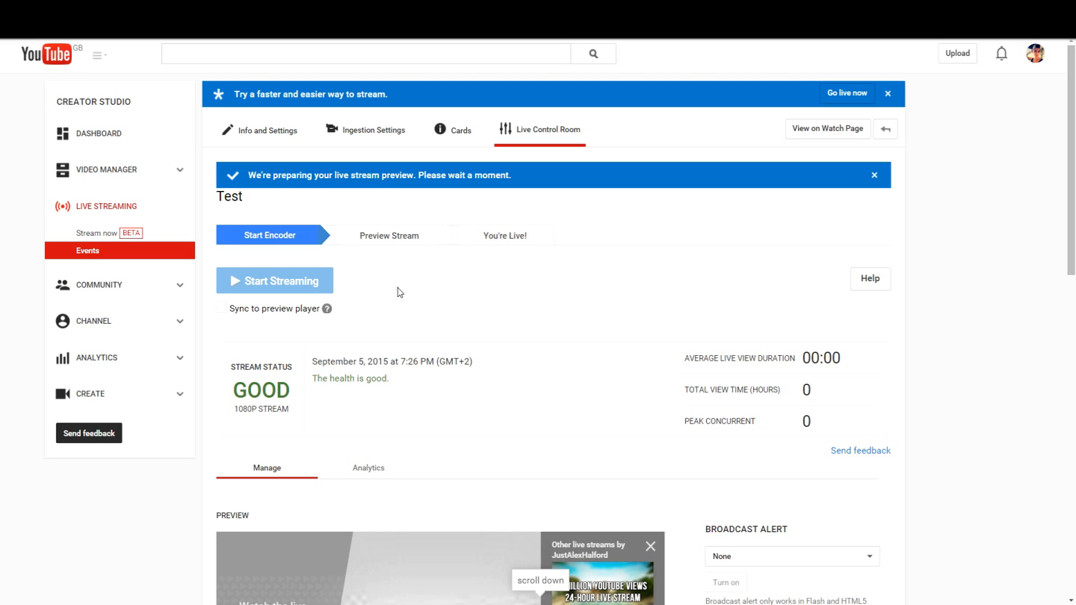
{"action": "mouse_move", "coordinate": [452, 299]}
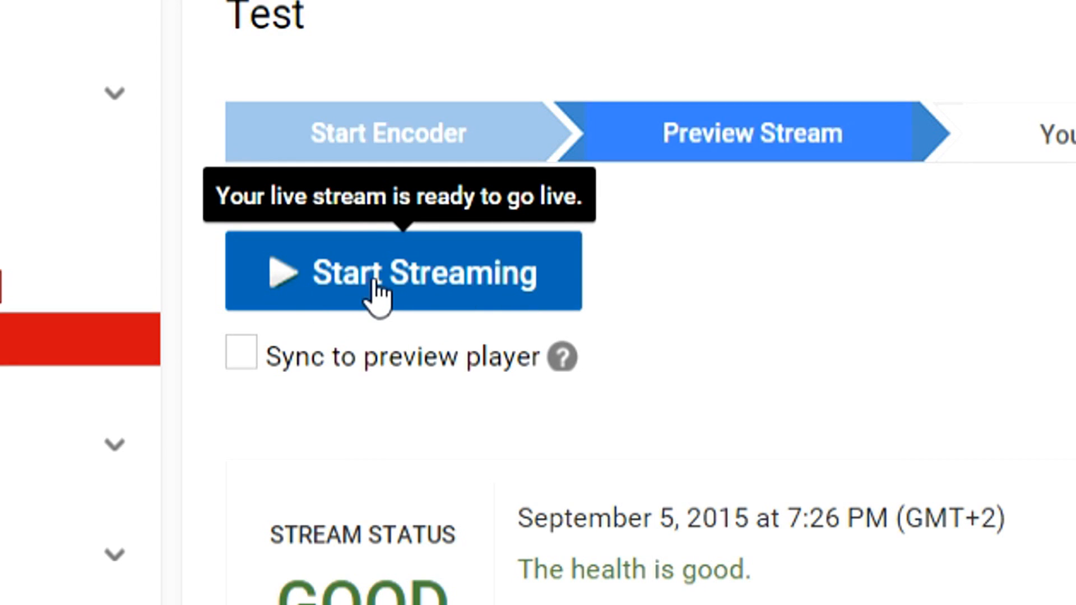
{"action": "mouse_move", "coordinate": [419, 291]}
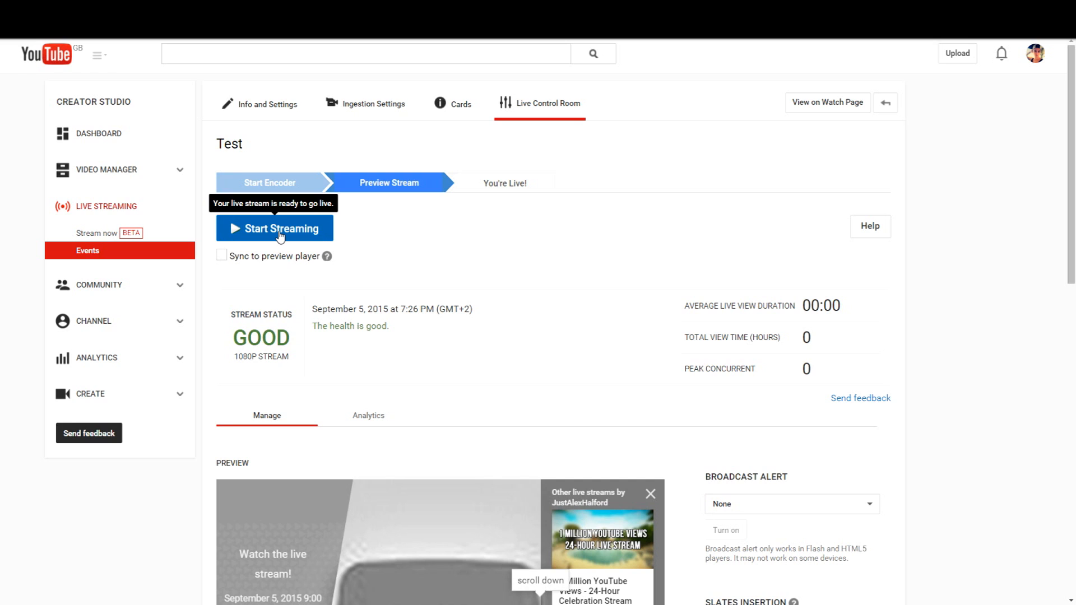
{"action": "mouse_move", "coordinate": [505, 578]}
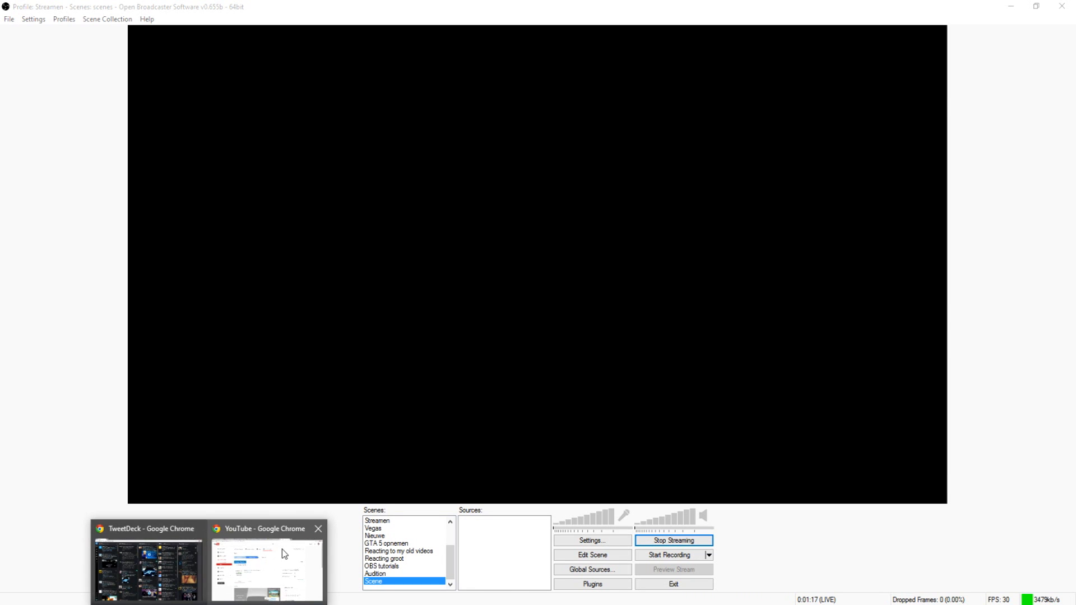
Step: Switch back to the YouTube Chrome window from the taskbar
{"action": "left_click", "coordinate": [266, 564]}
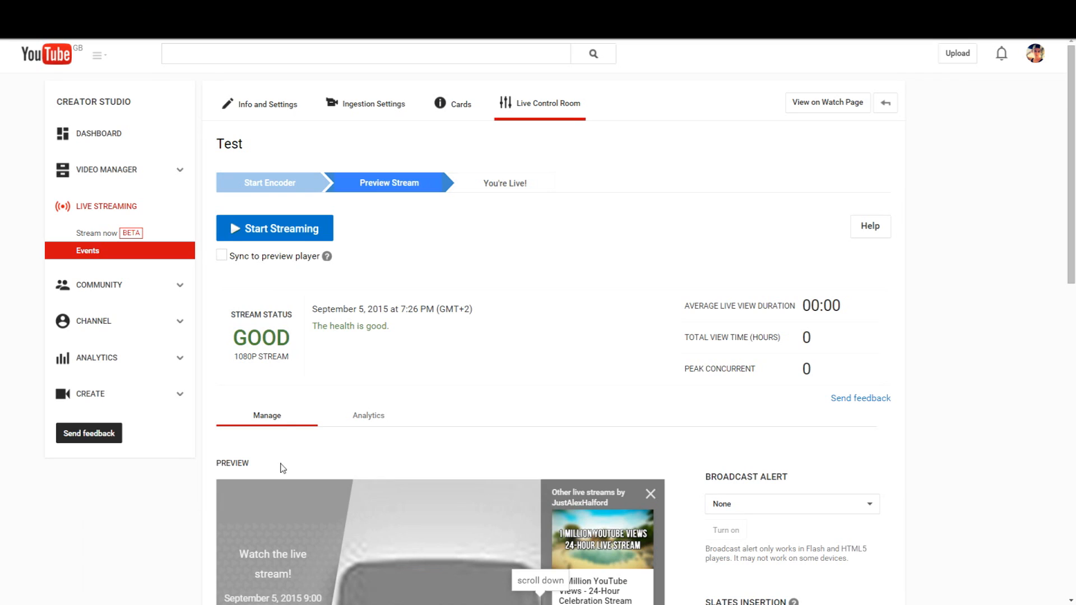
{"action": "mouse_move", "coordinate": [274, 227]}
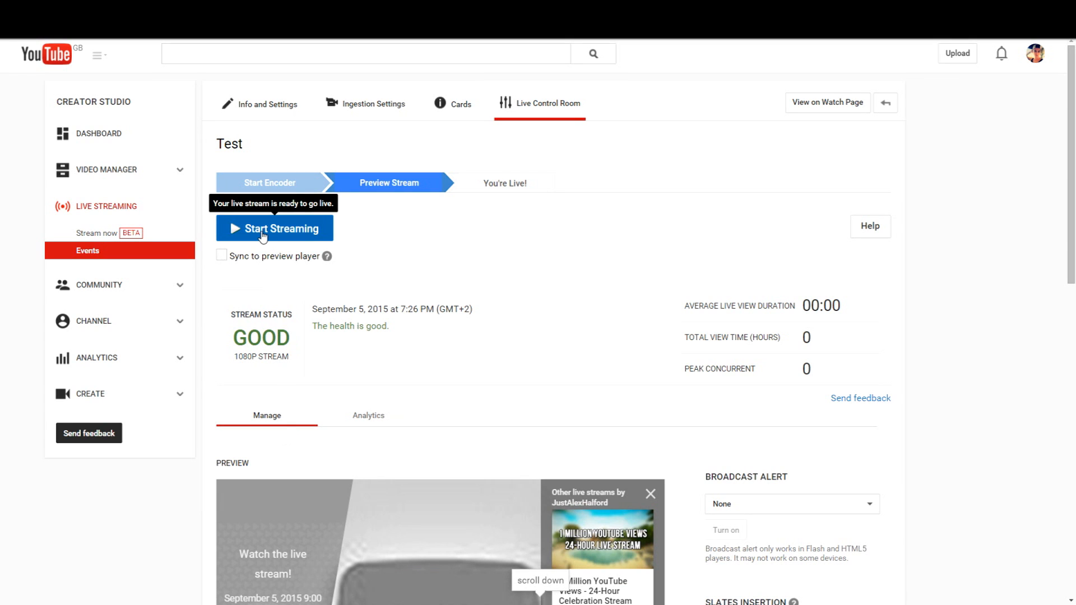